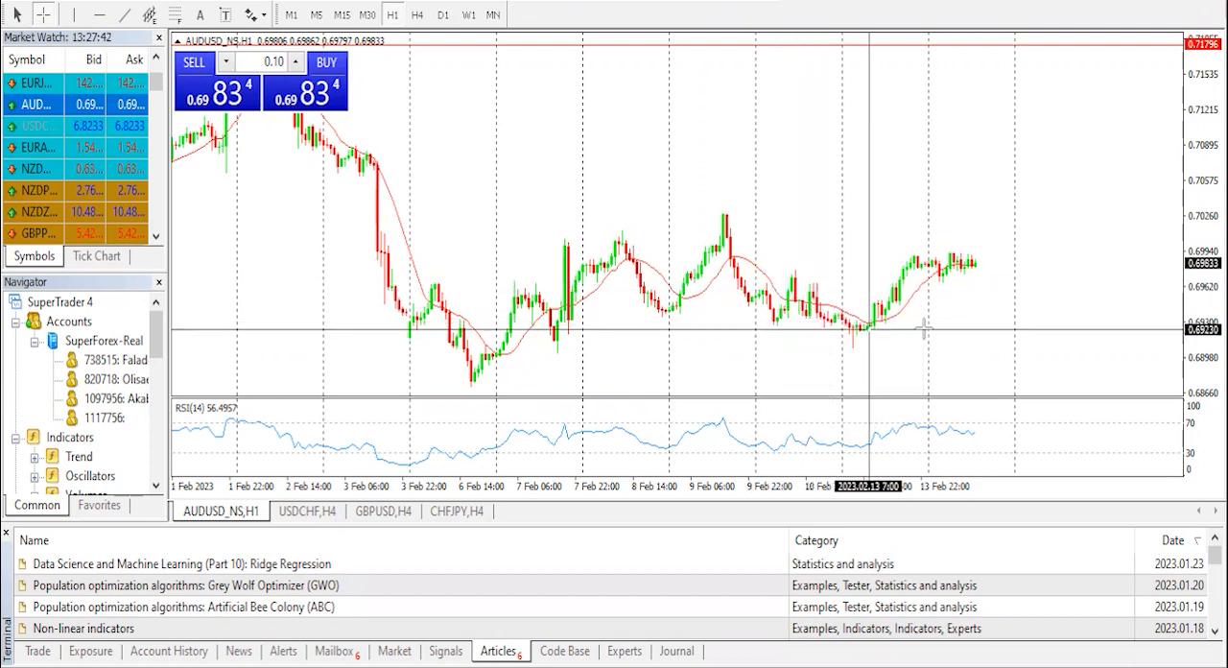
mouse_move(1033, 248)
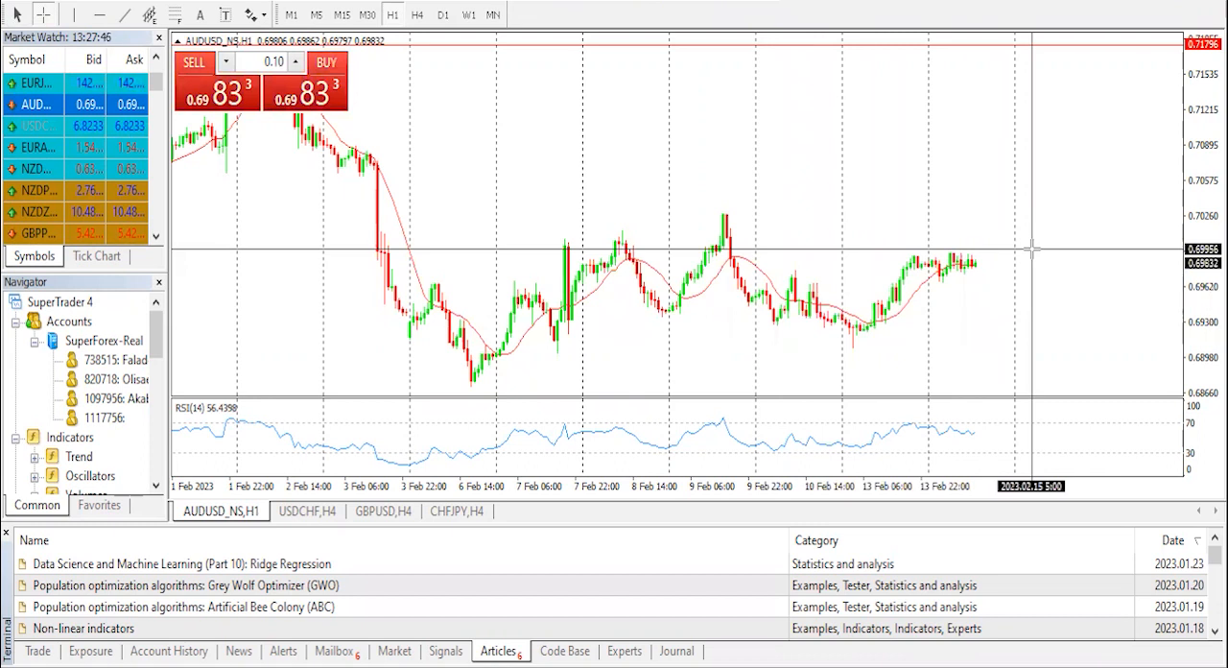
mouse_move(917, 301)
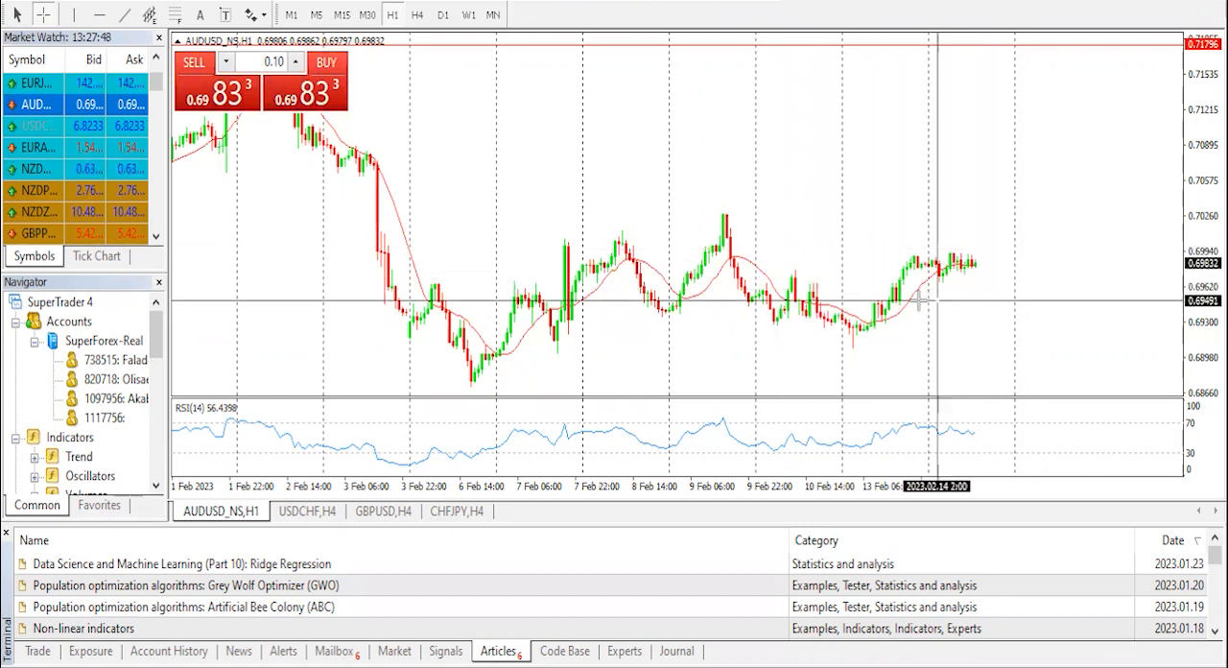
mouse_move(897, 284)
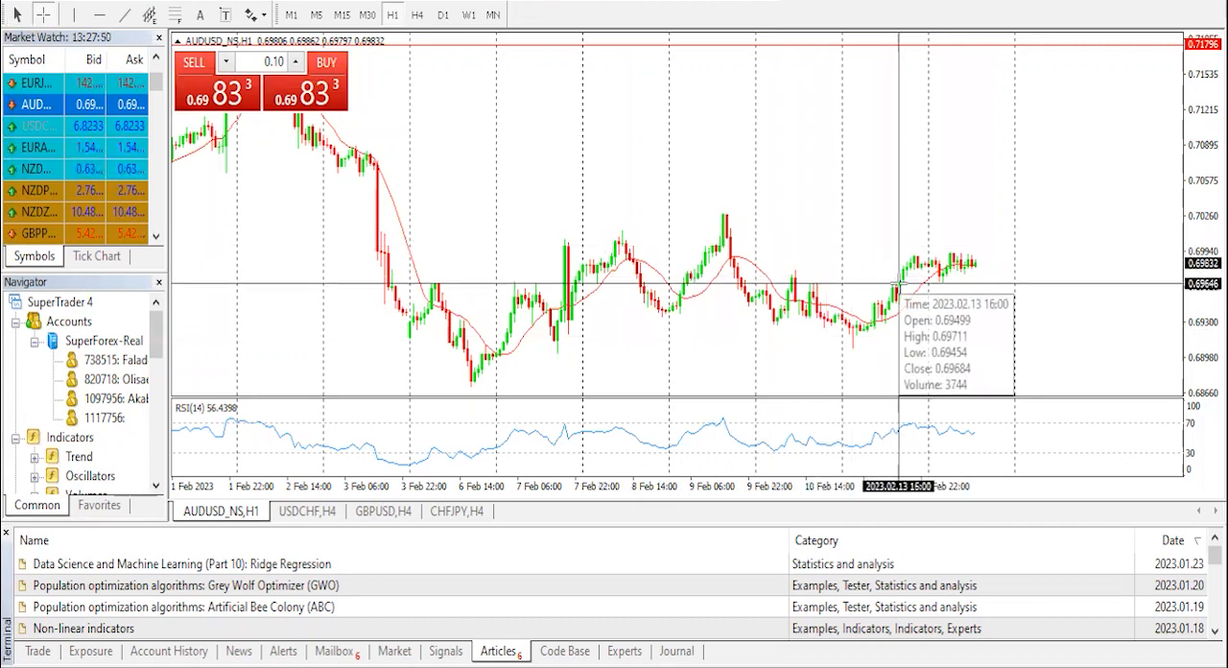
mouse_move(956, 268)
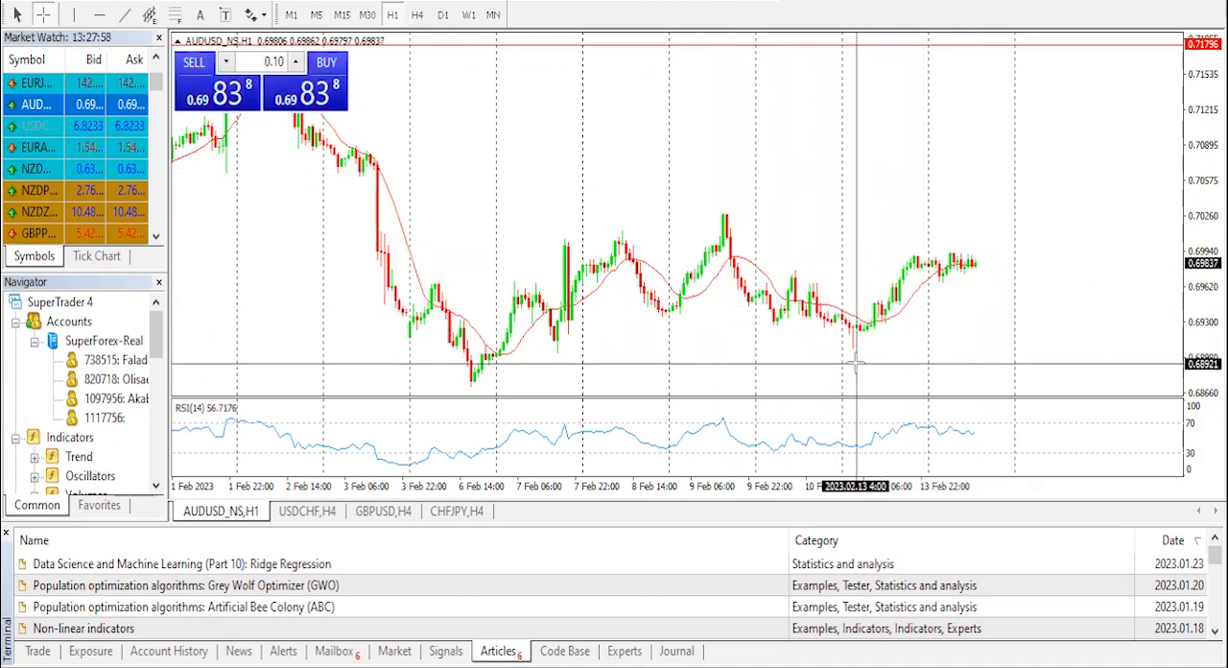
mouse_move(848, 357)
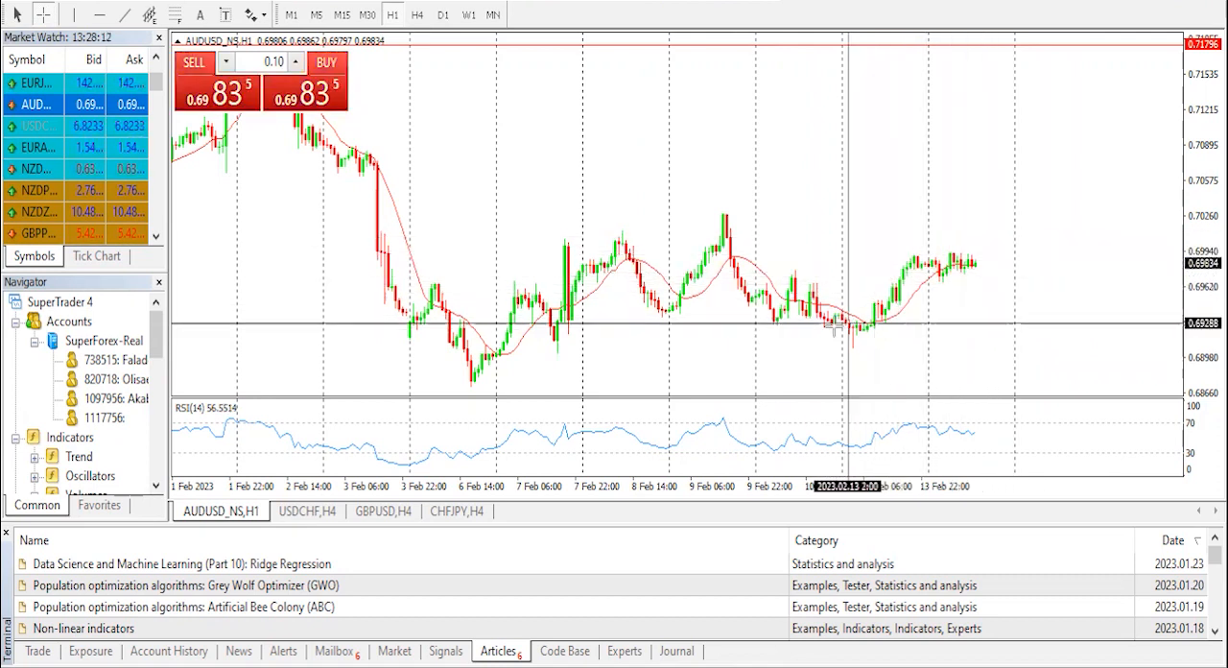
mouse_move(840, 342)
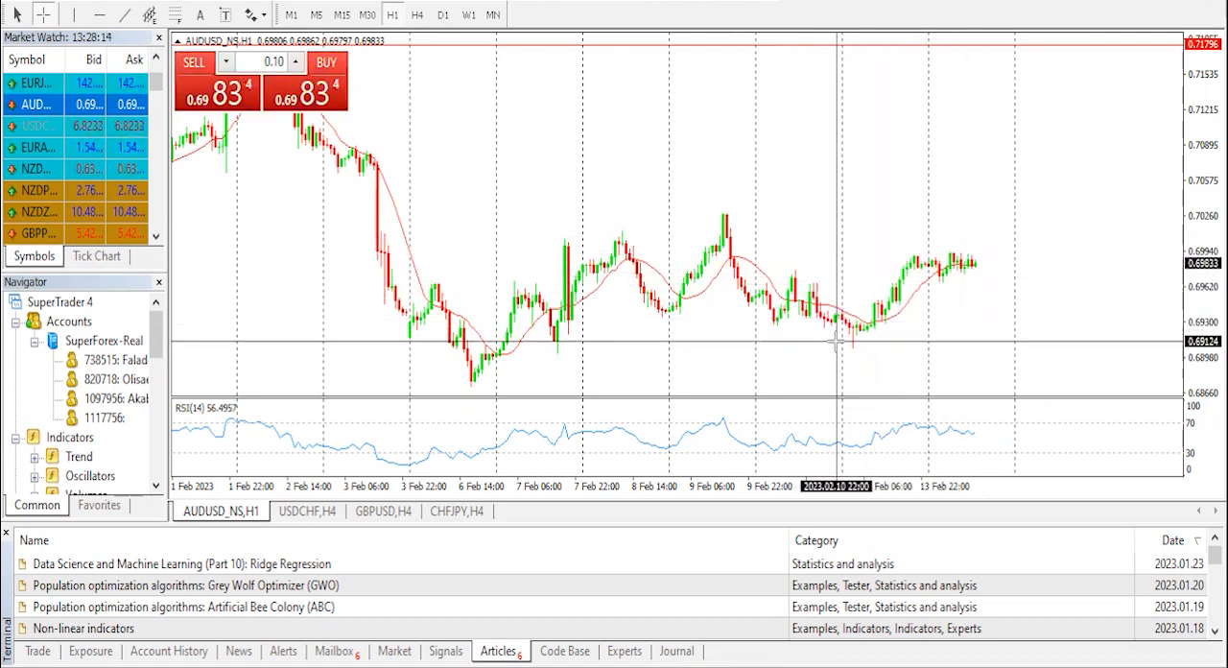
mouse_move(840, 343)
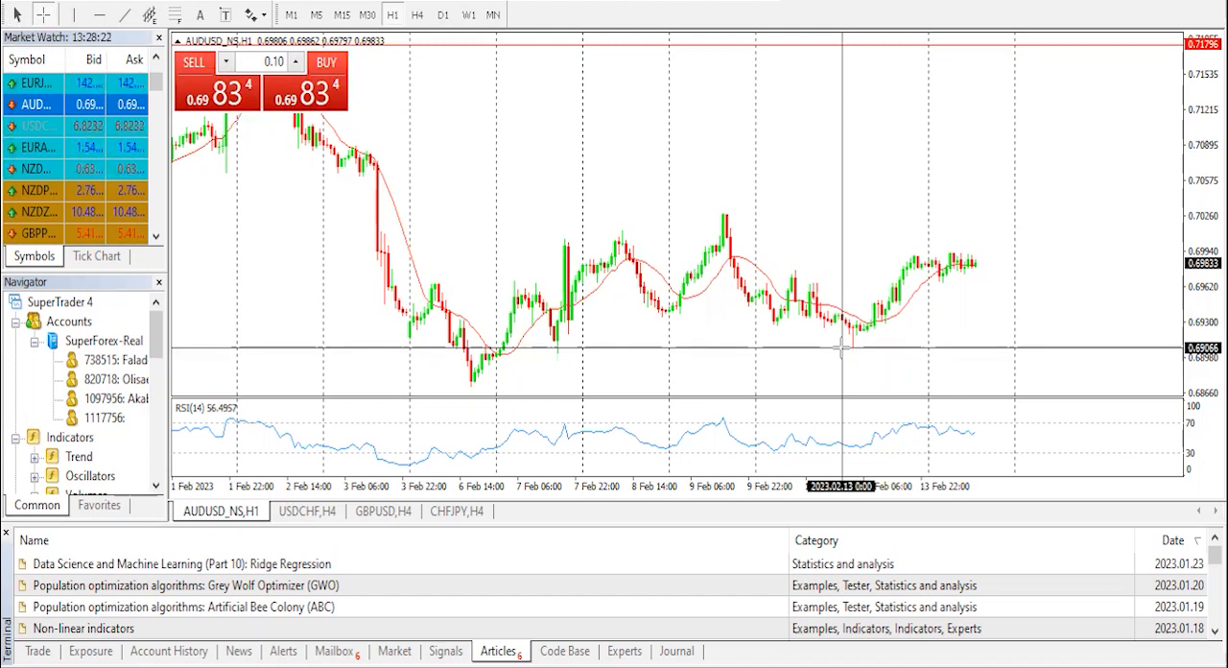
mouse_move(852, 357)
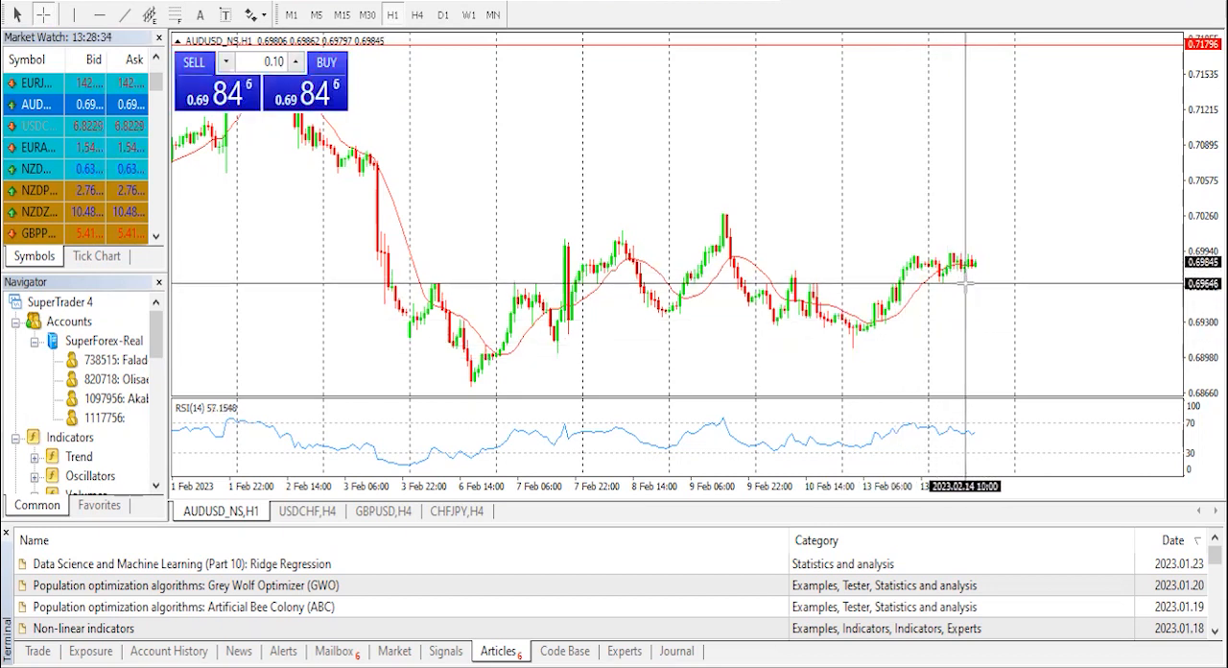
mouse_move(982, 276)
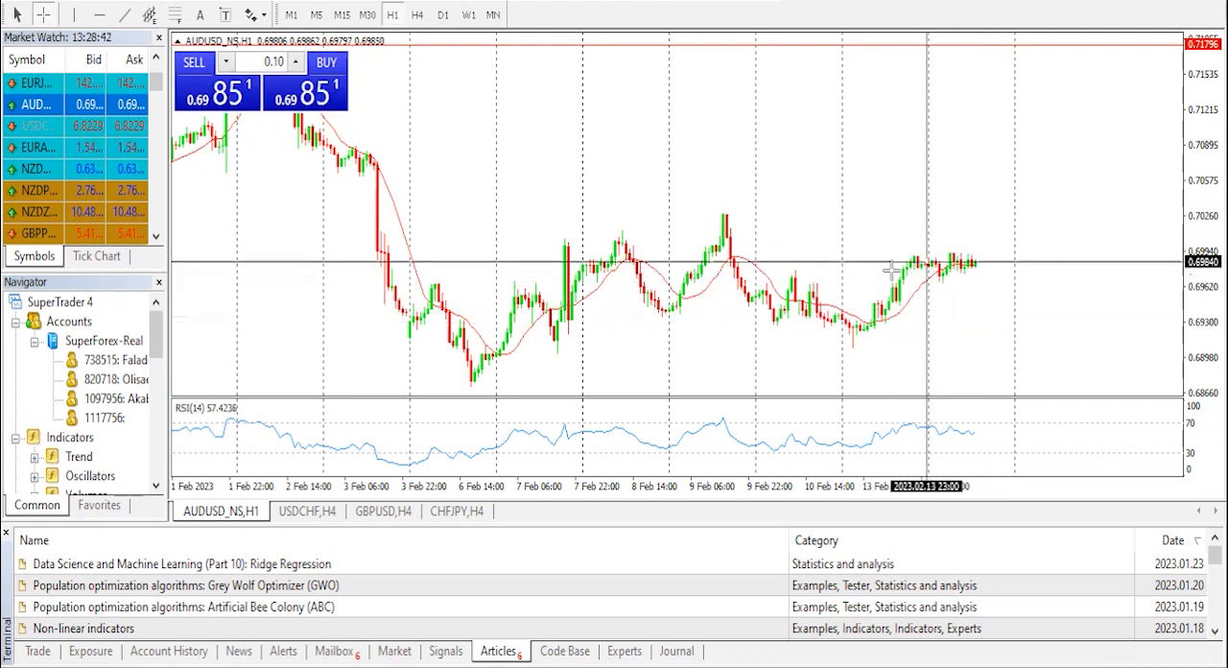
mouse_move(940, 284)
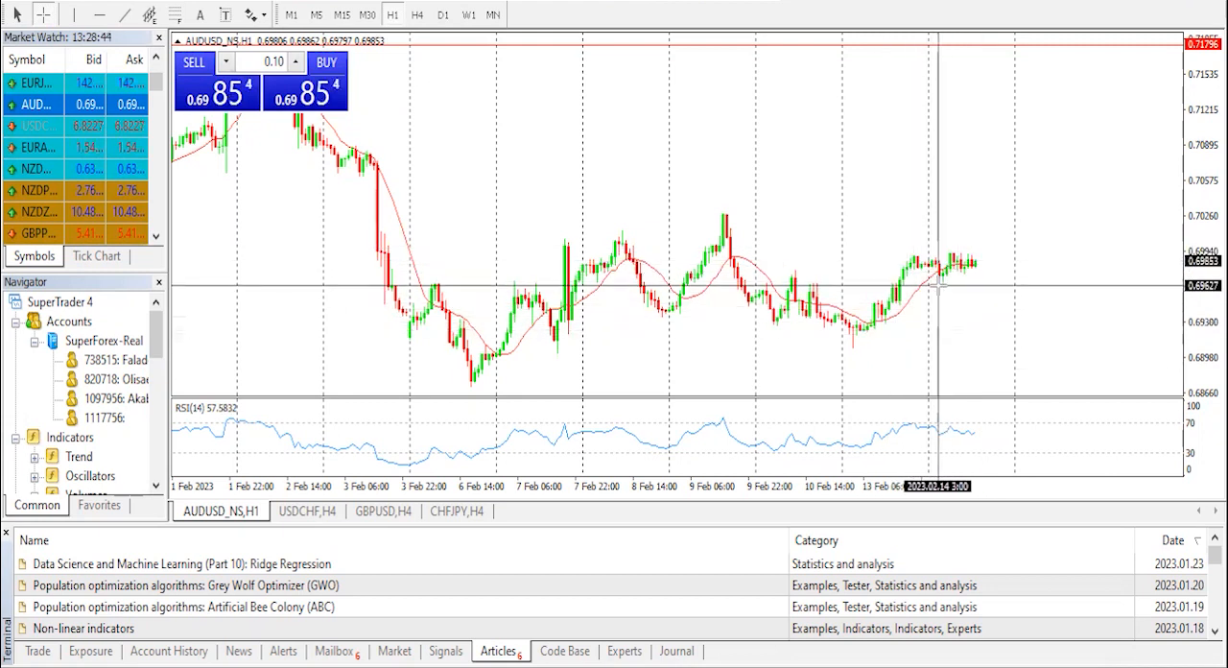
mouse_move(917, 369)
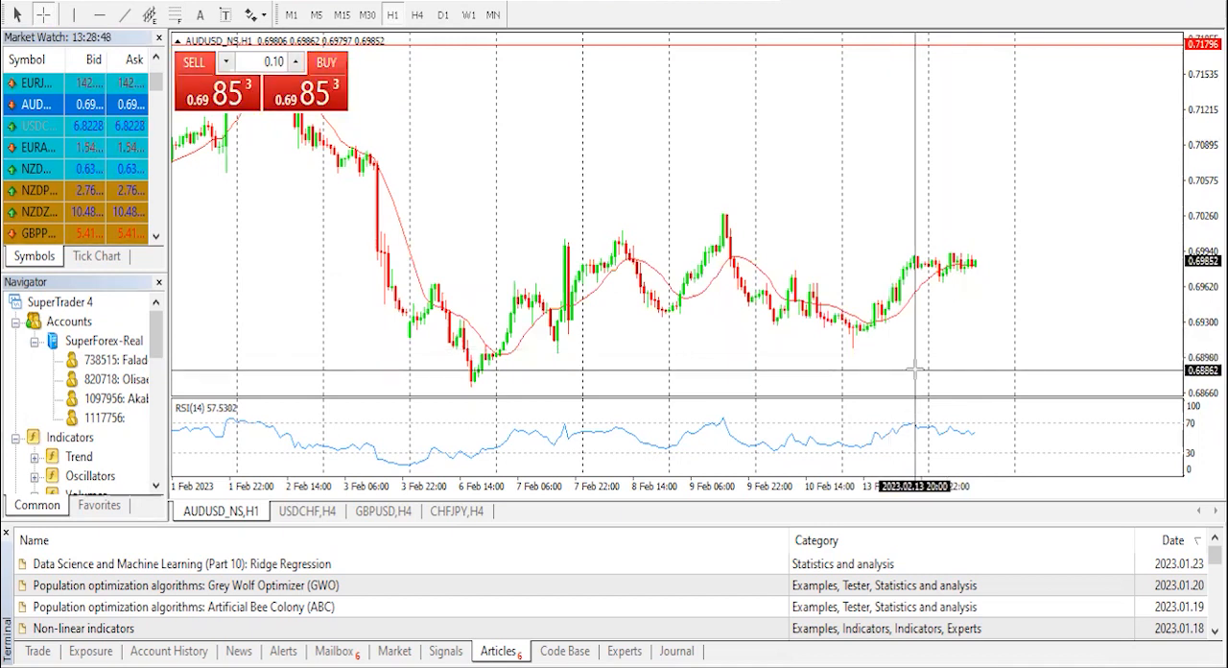
mouse_move(924, 374)
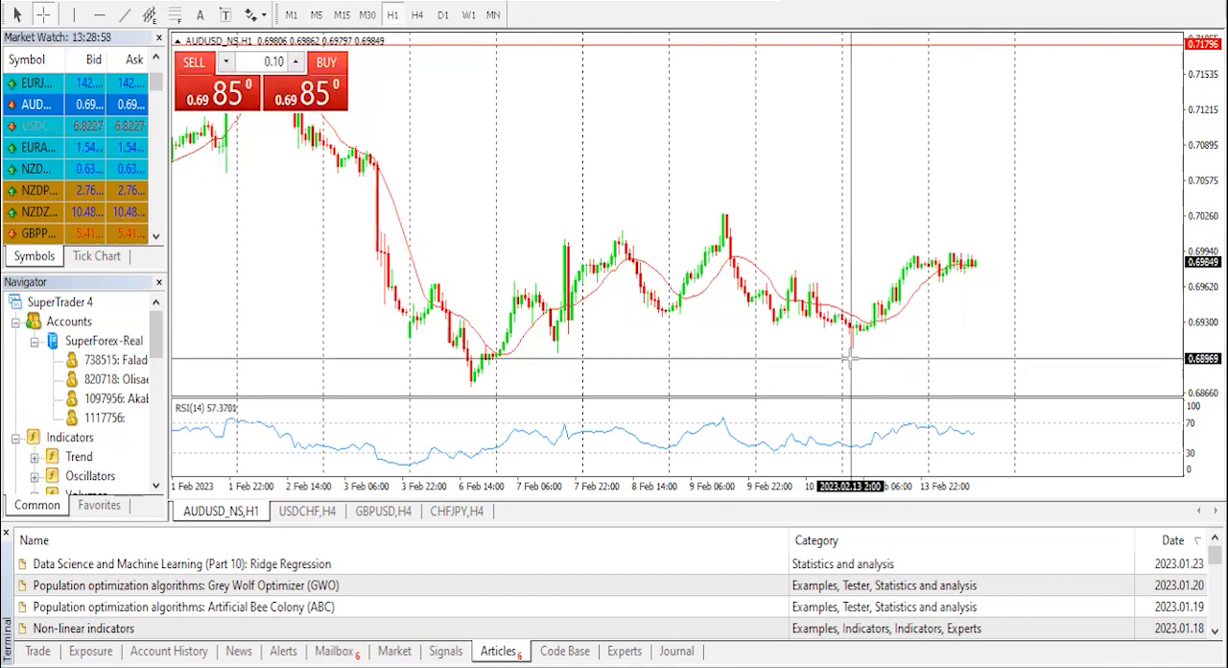
mouse_move(955, 380)
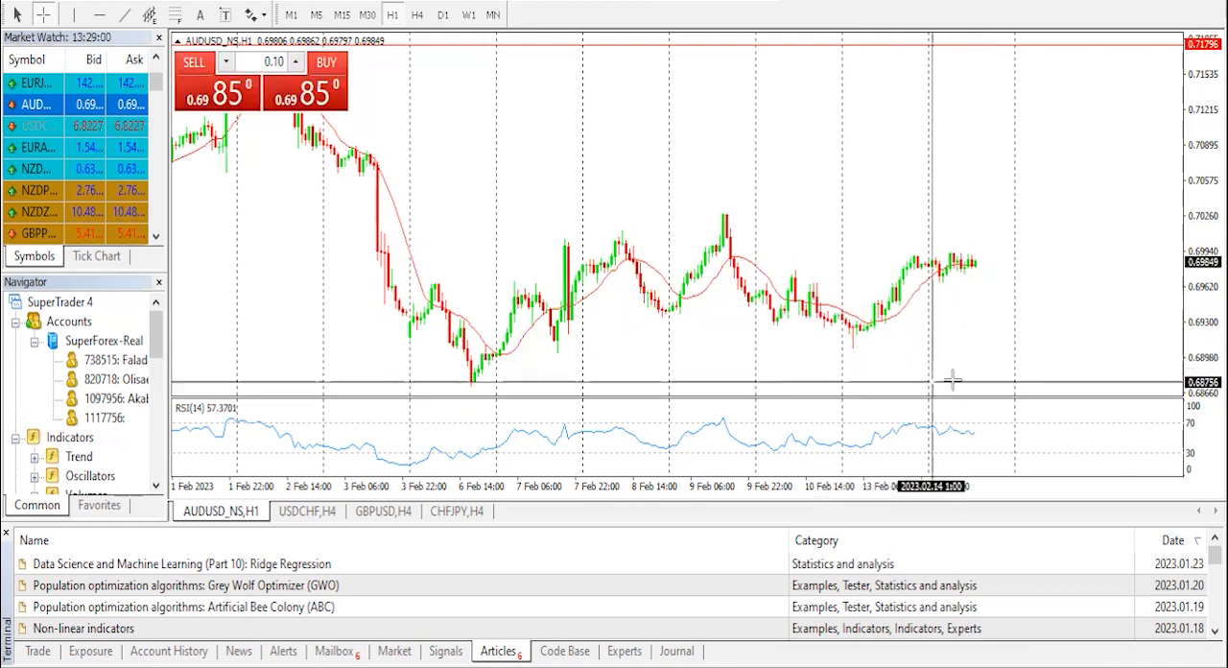
mouse_move(1013, 278)
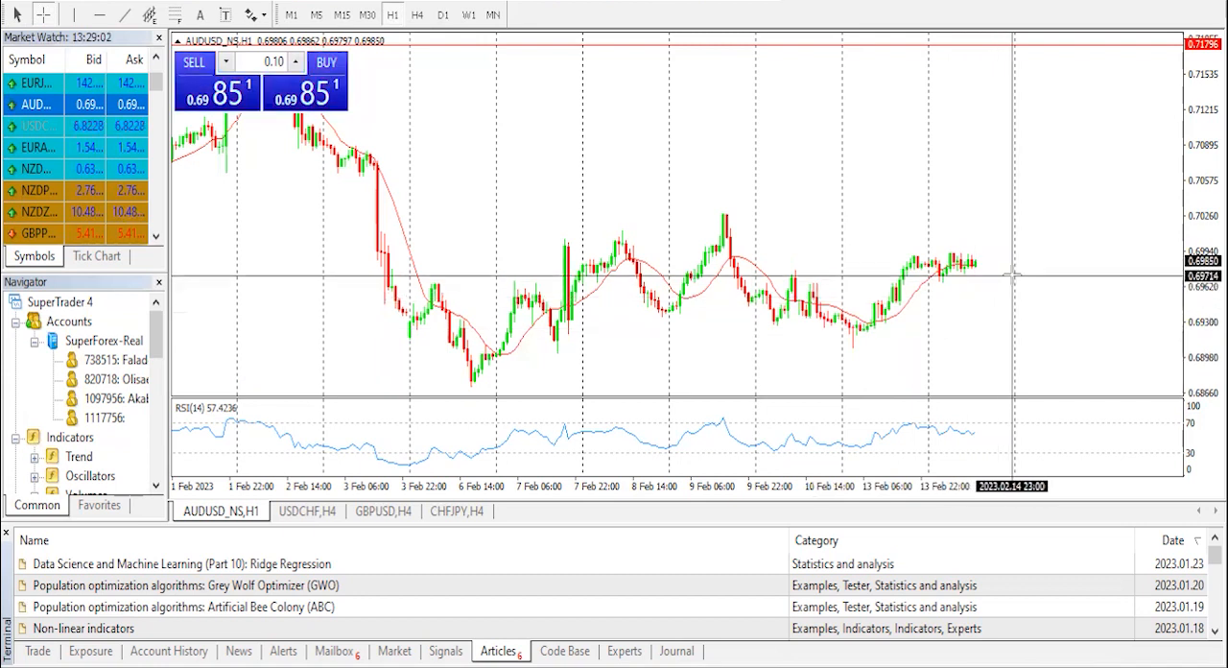
mouse_move(886, 284)
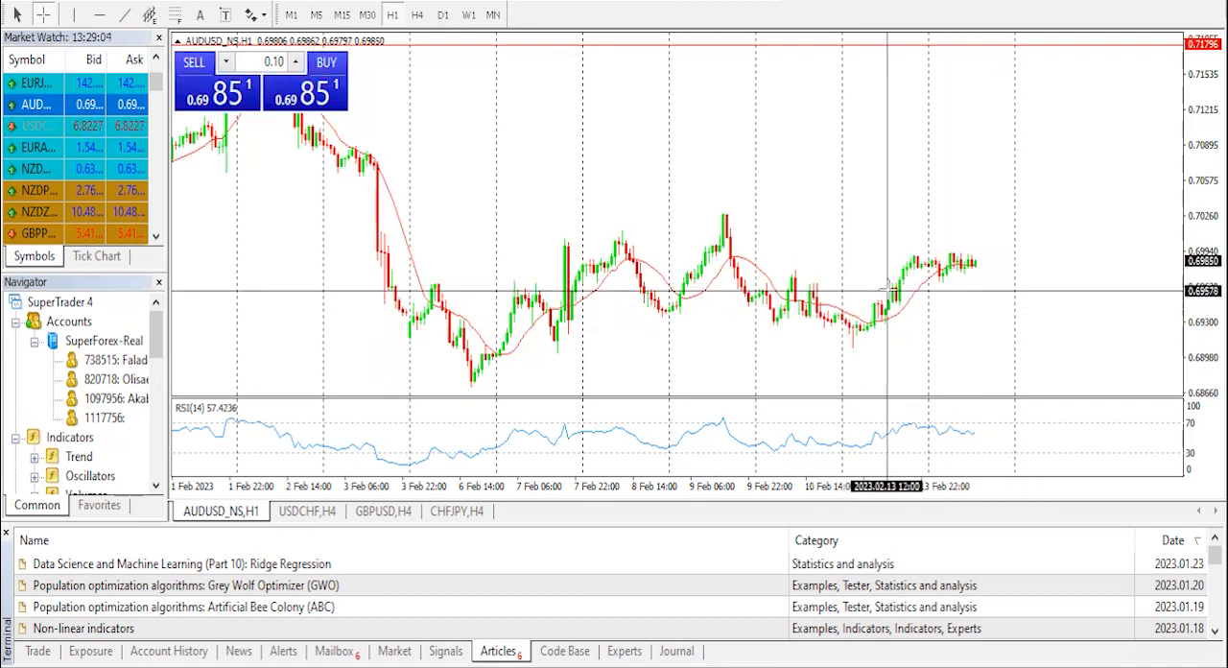
mouse_move(955, 299)
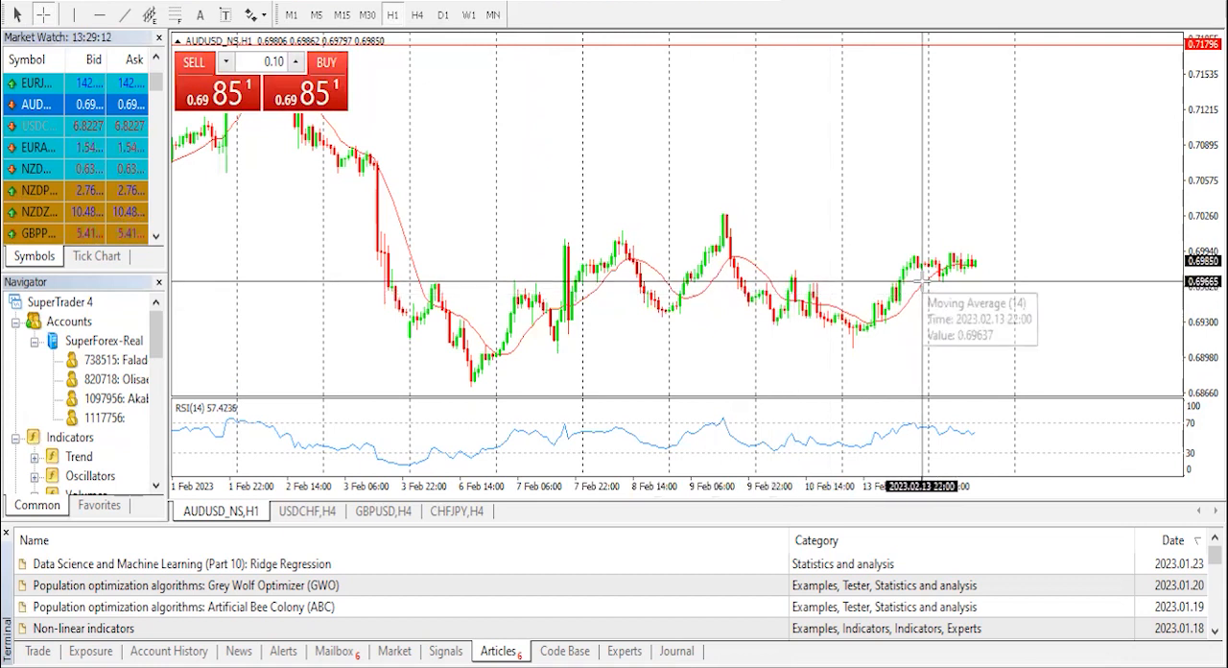
- Compare the chart on daily then hourly candles and scroll right to the latest bars
left_click(441, 13)
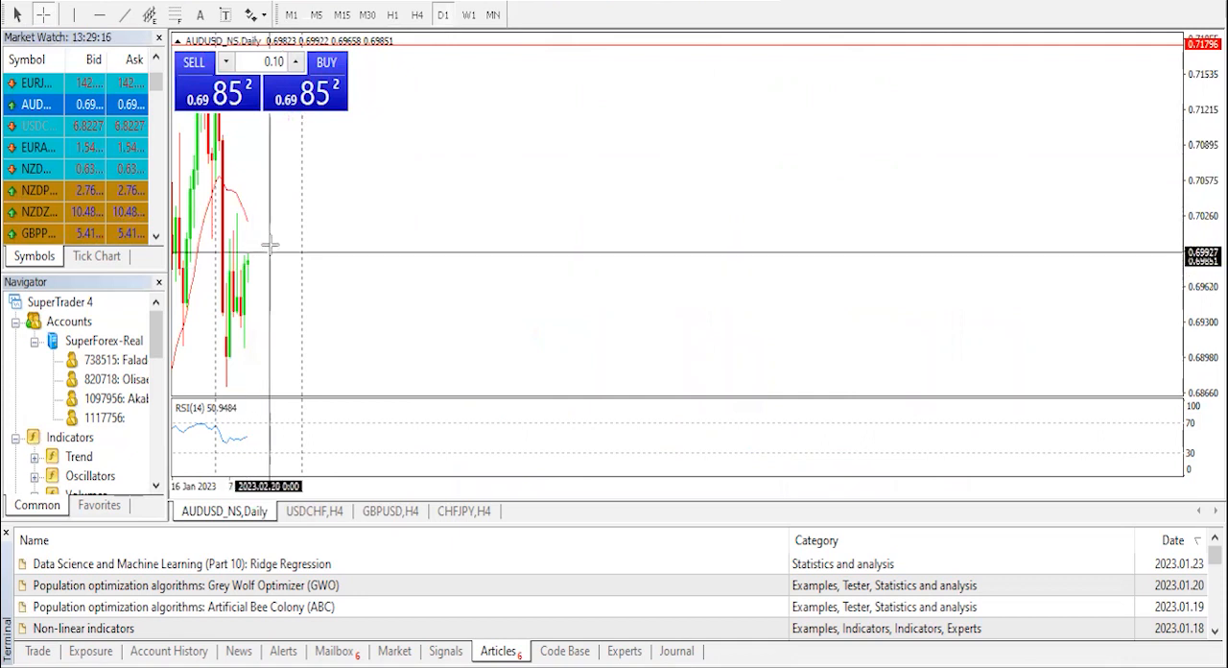
mouse_move(387, 39)
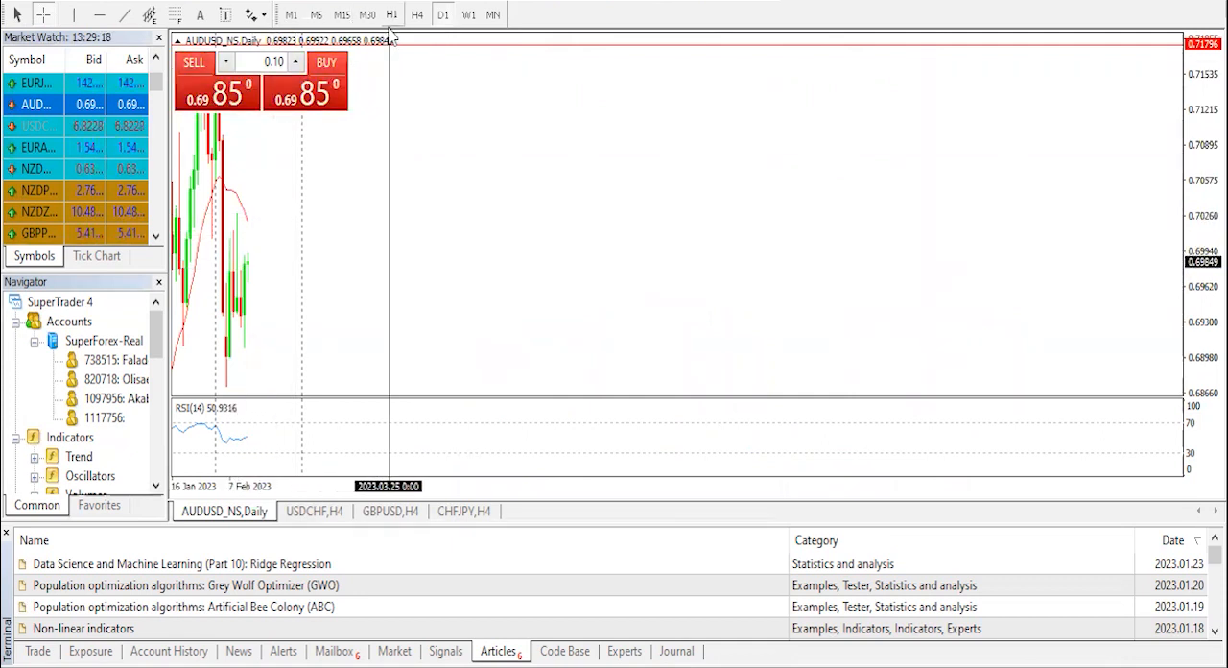
left_click(391, 13)
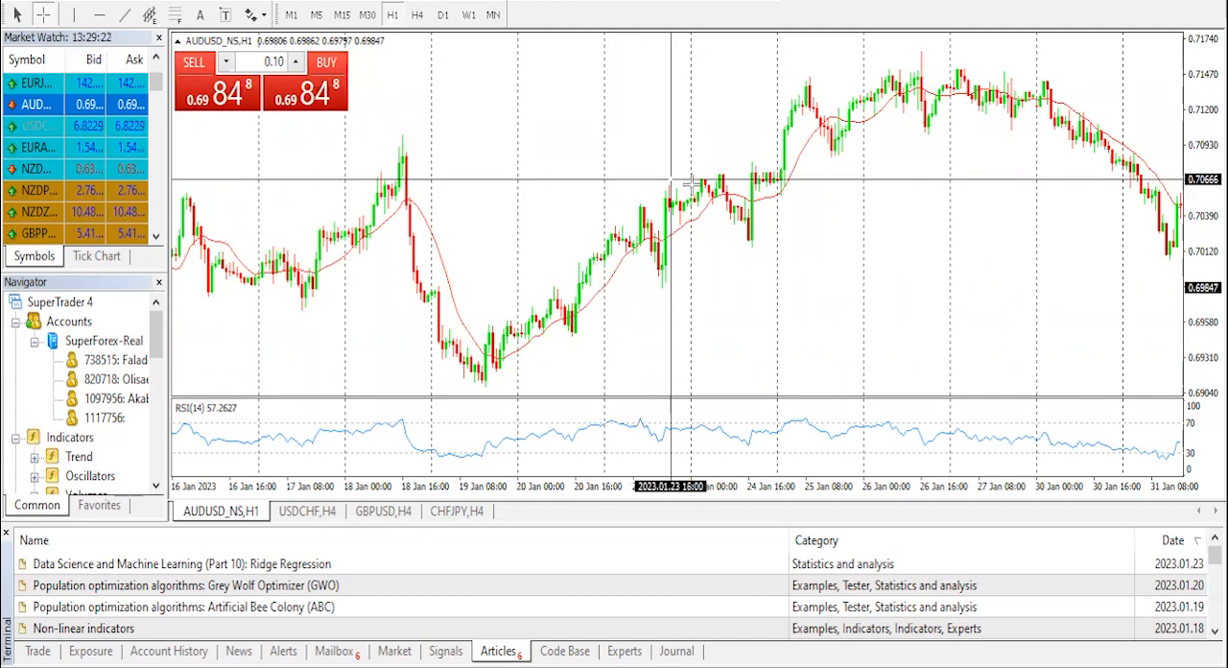
scroll("right", 3)
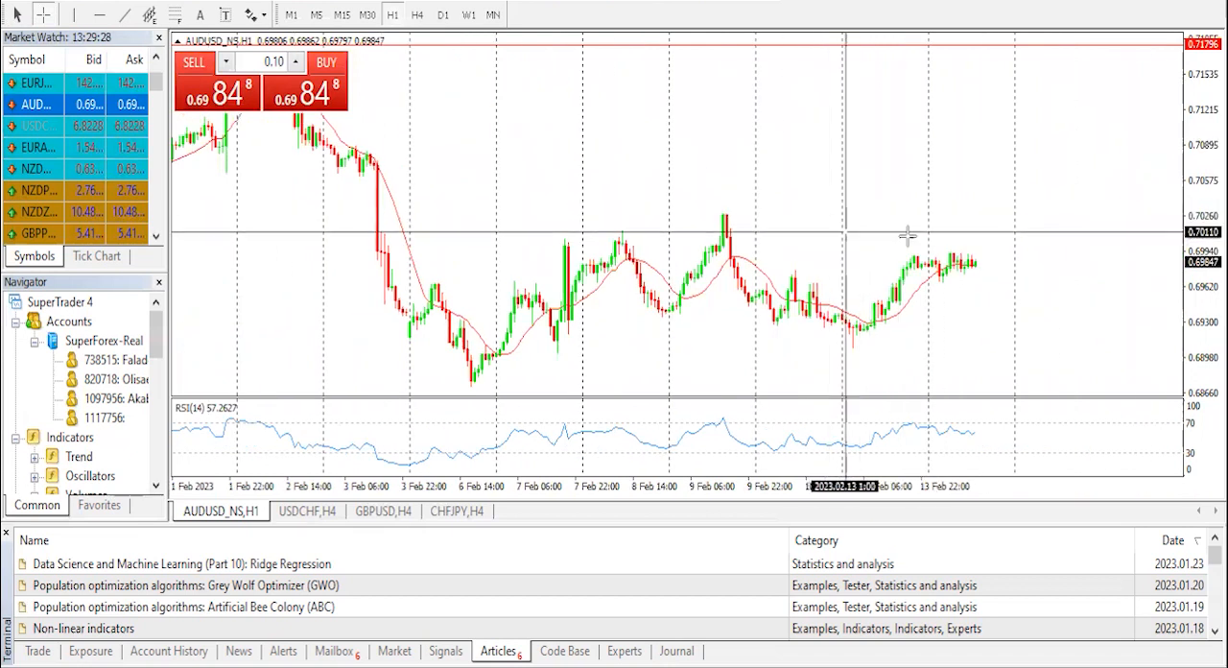
mouse_move(932, 186)
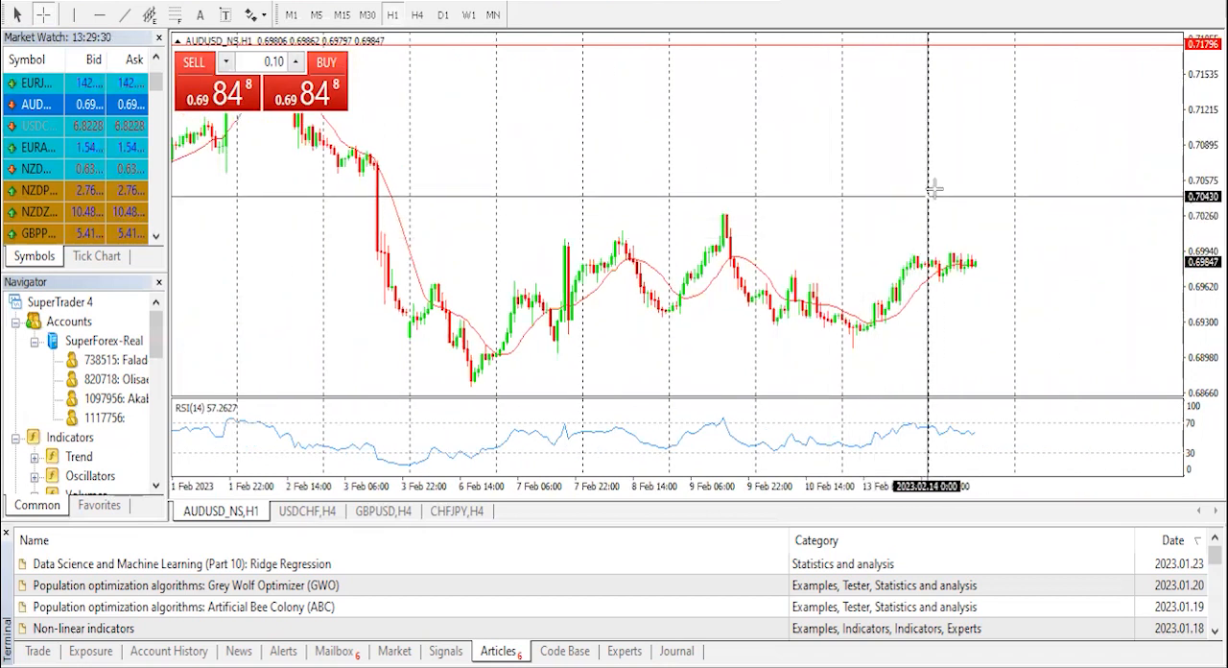
mouse_move(944, 242)
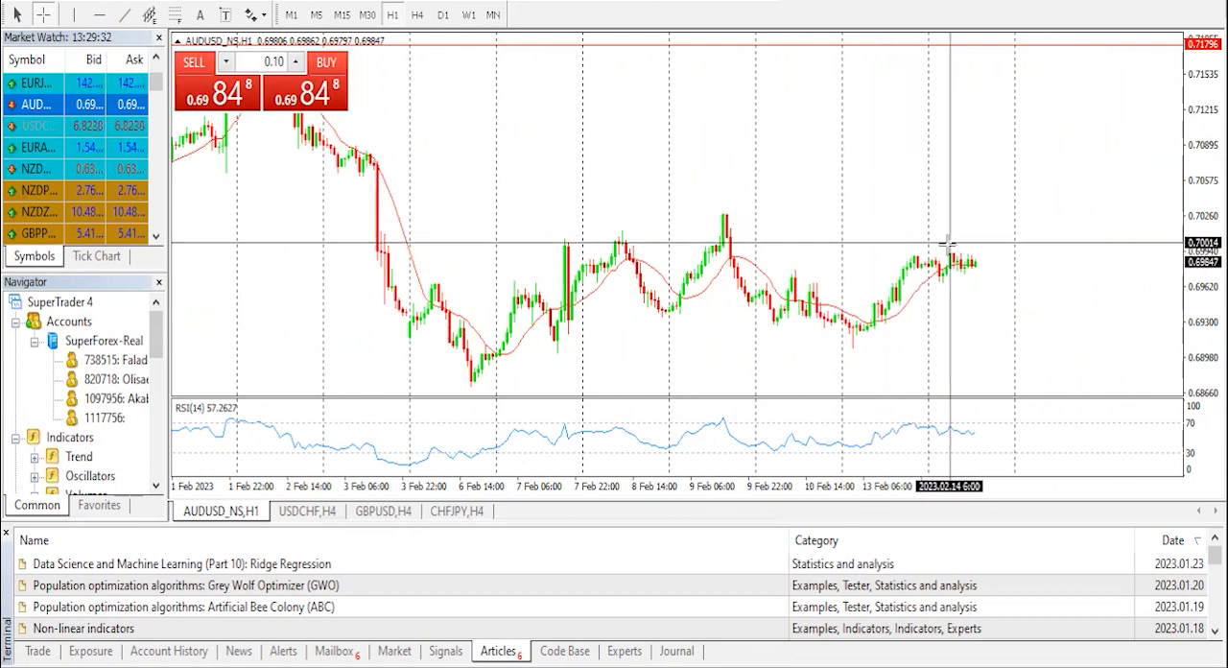
mouse_move(713, 268)
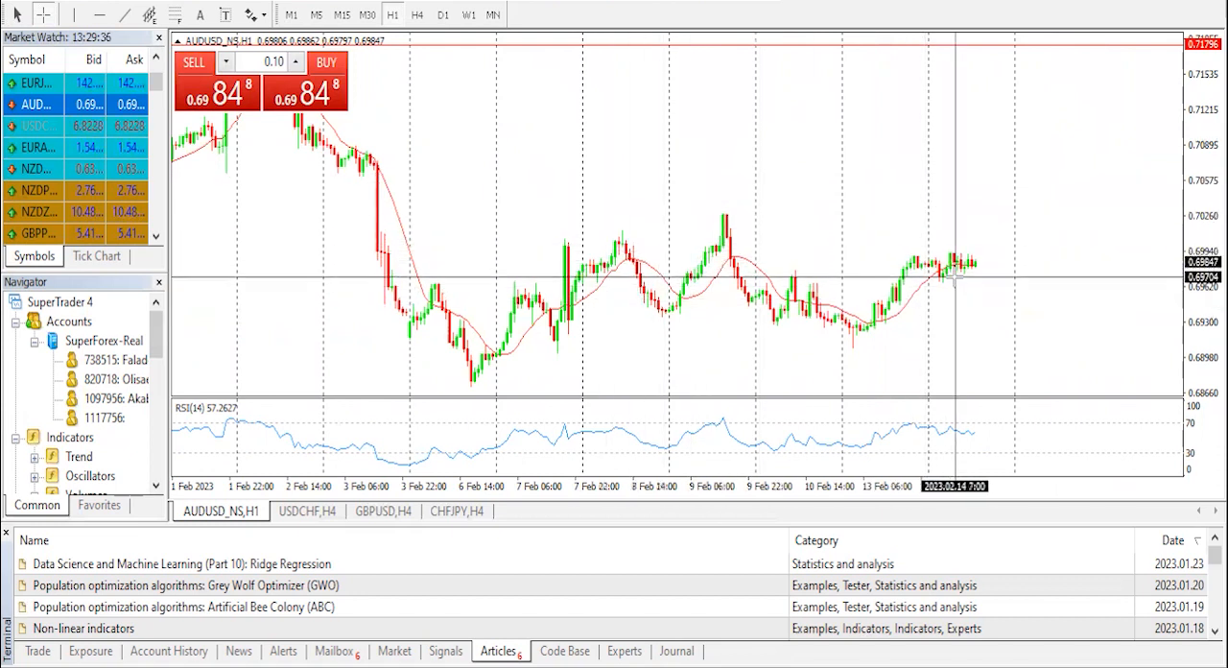
mouse_move(964, 261)
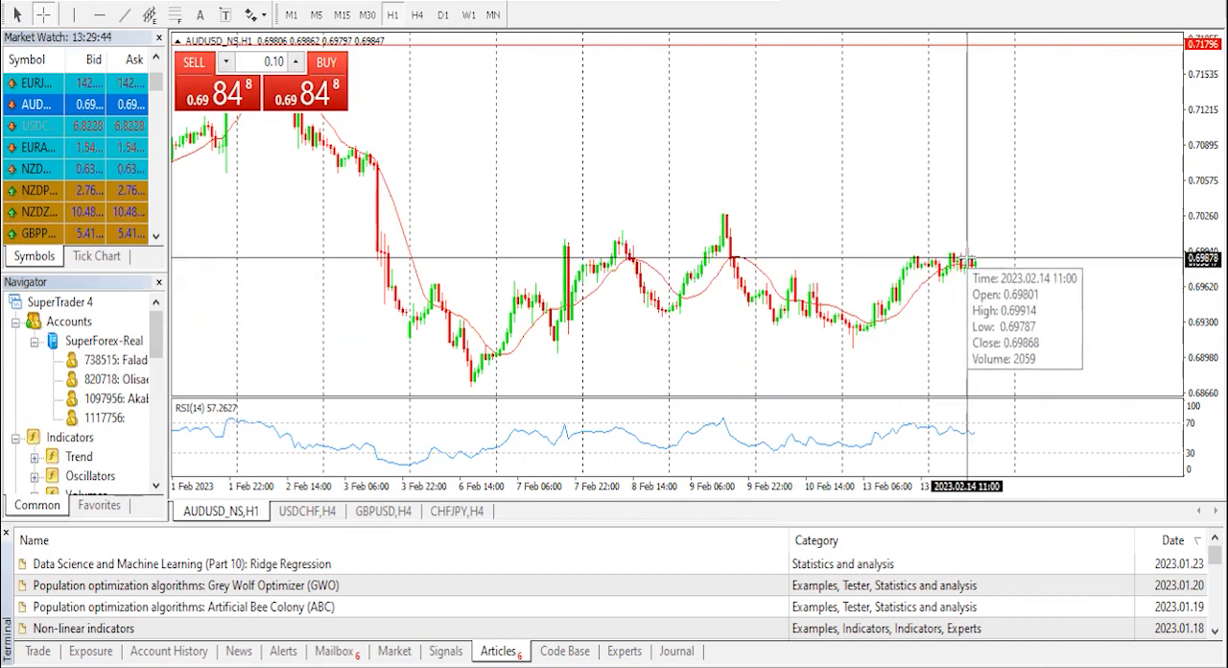
mouse_move(886, 268)
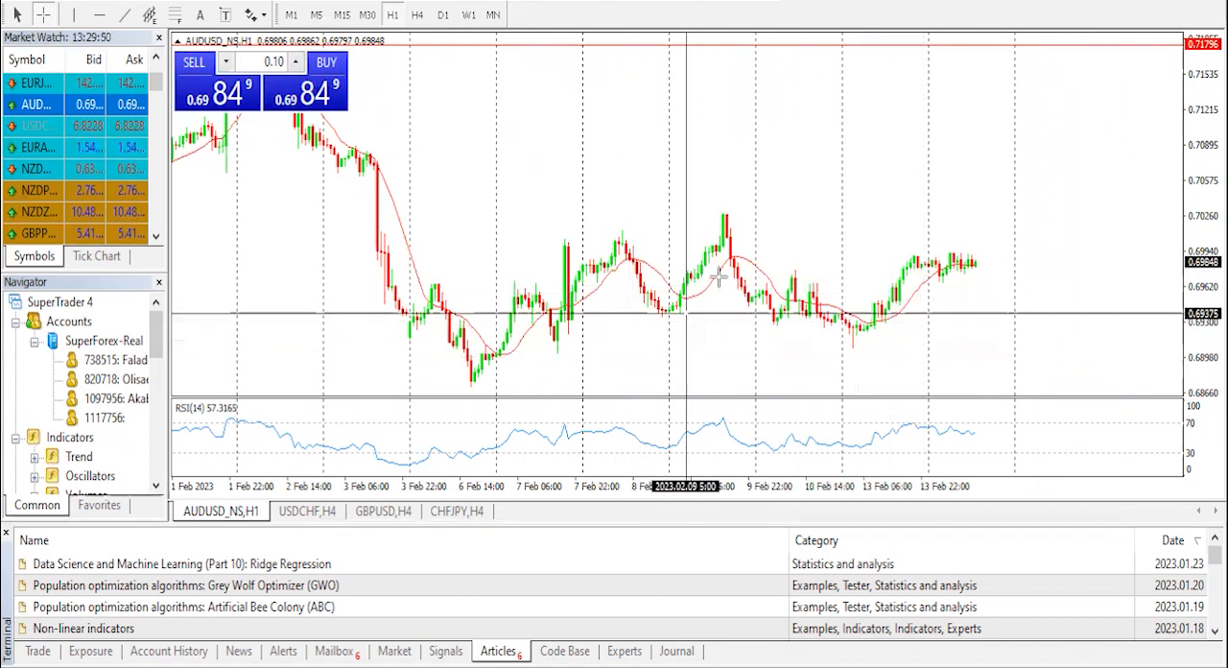
mouse_move(771, 135)
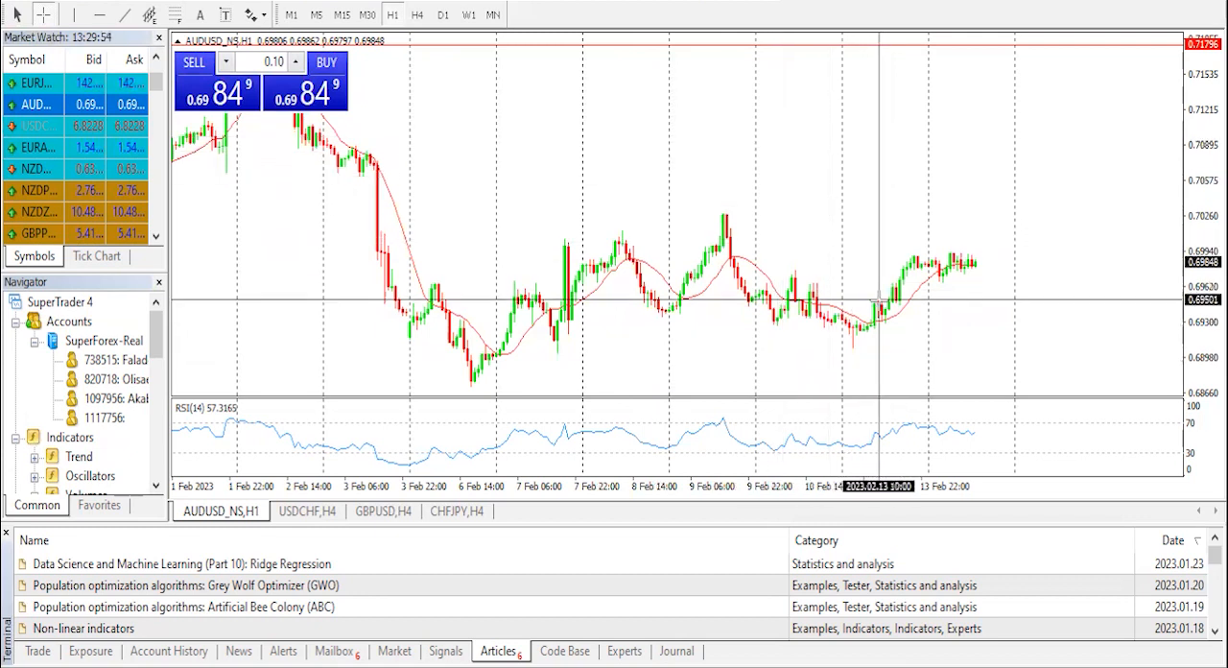
mouse_move(879, 307)
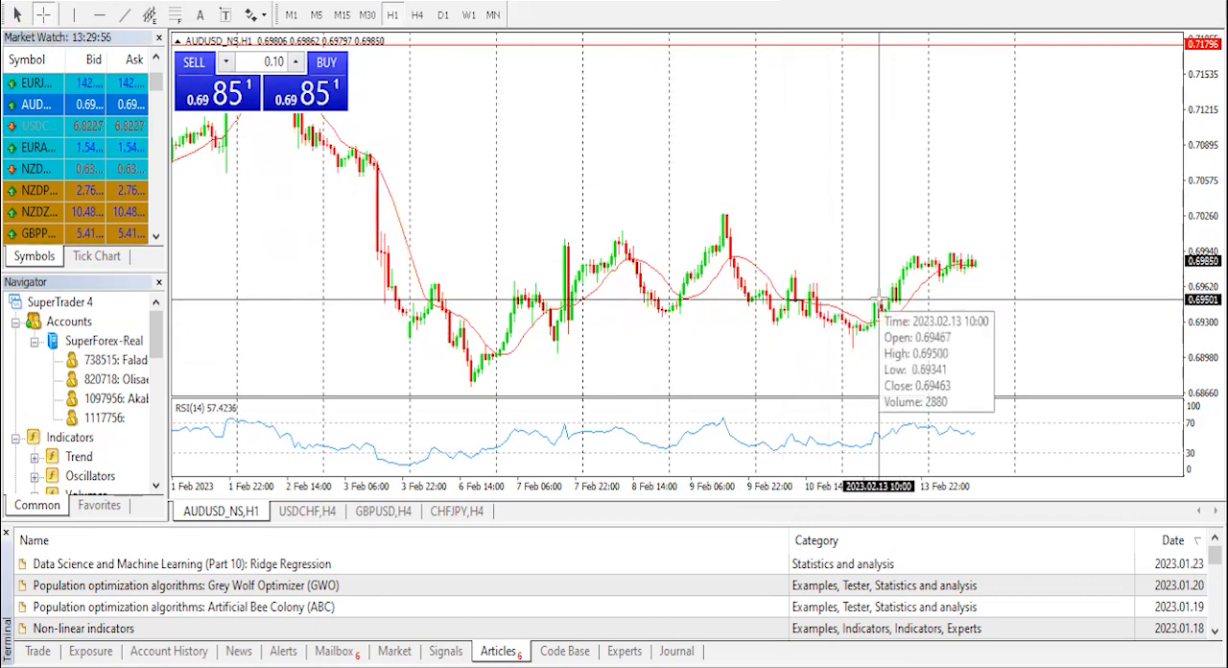
mouse_move(498, 309)
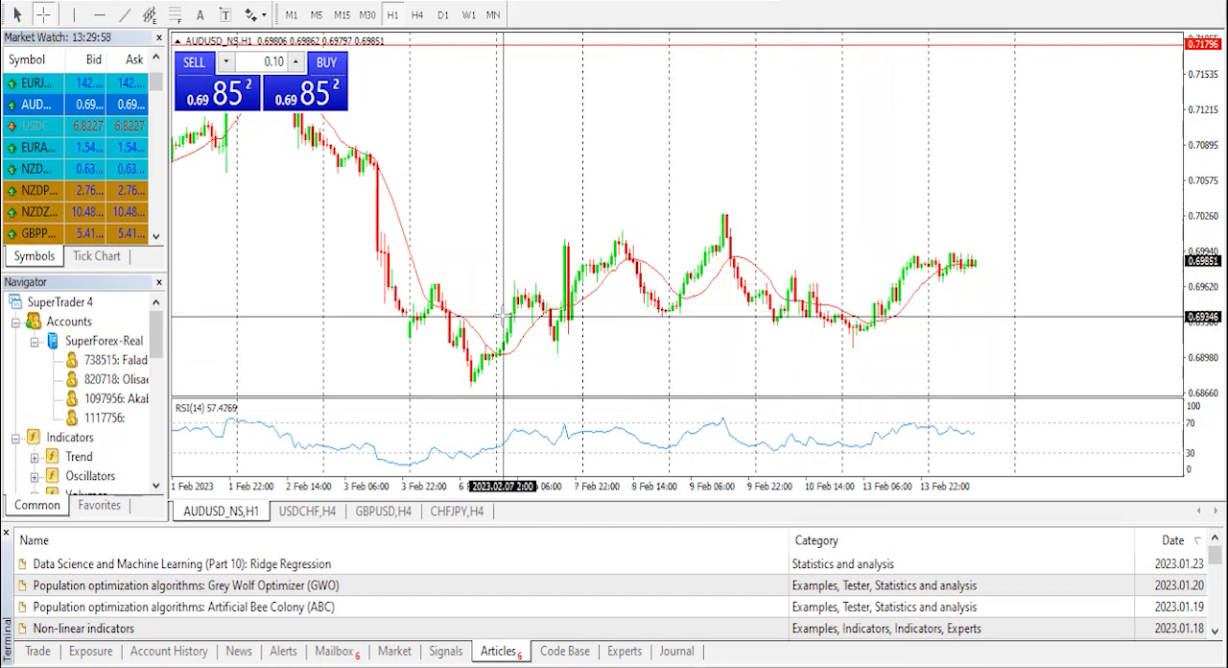
mouse_move(949, 276)
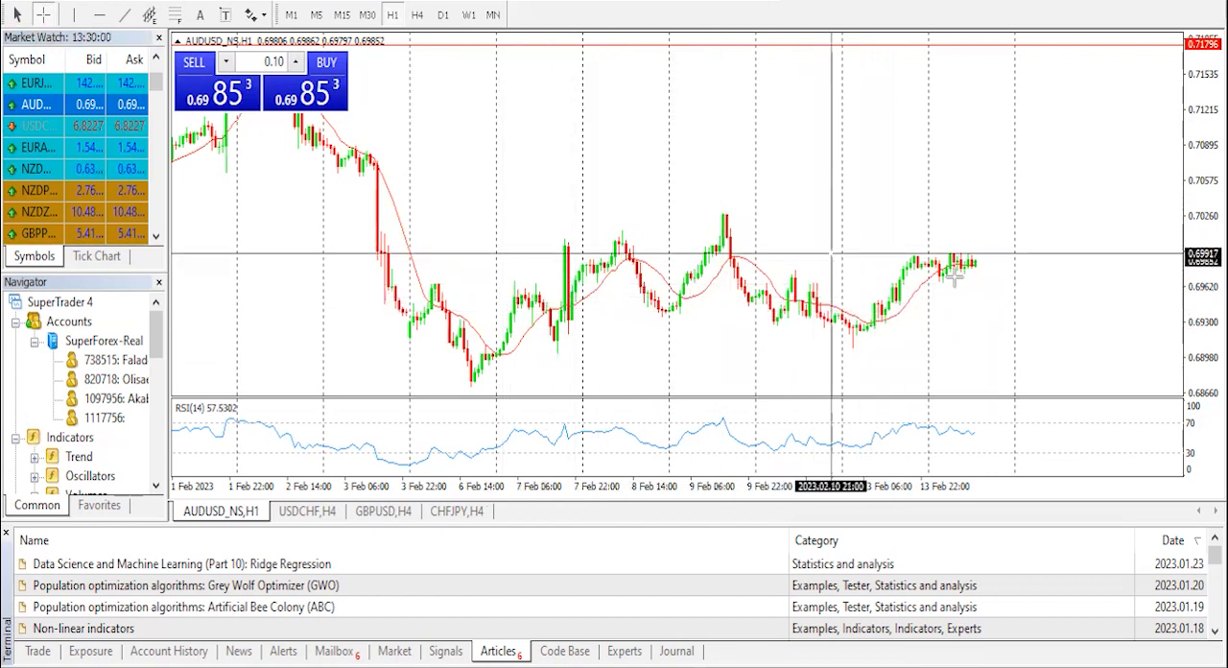
mouse_move(975, 298)
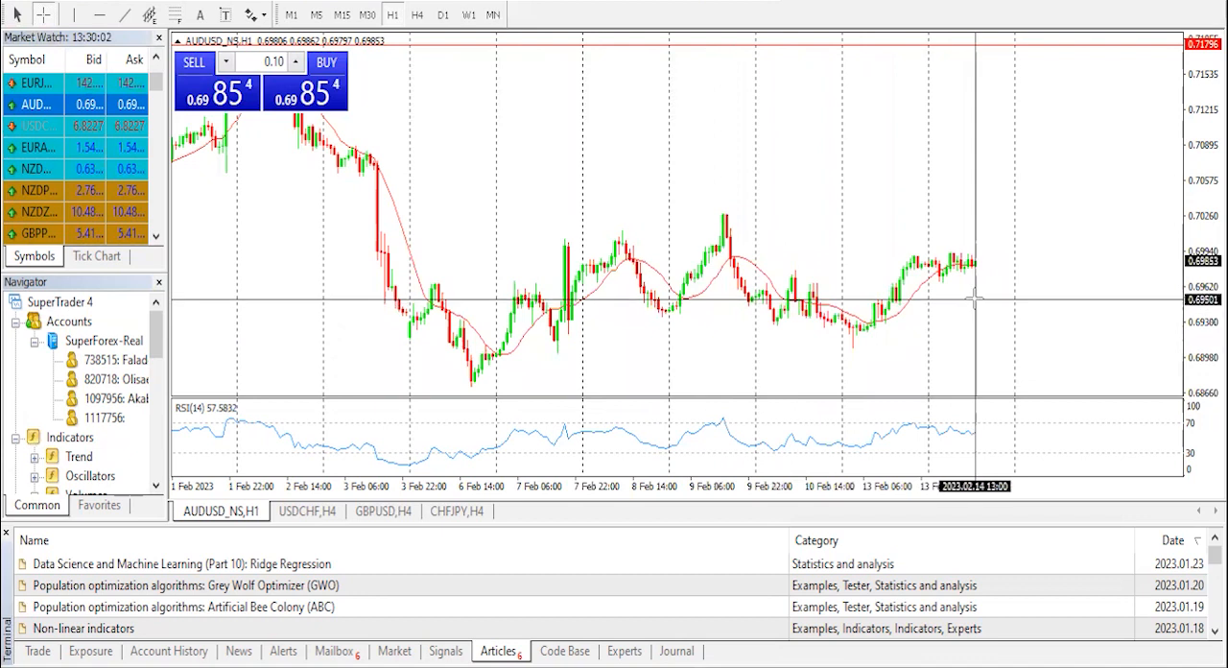
mouse_move(883, 341)
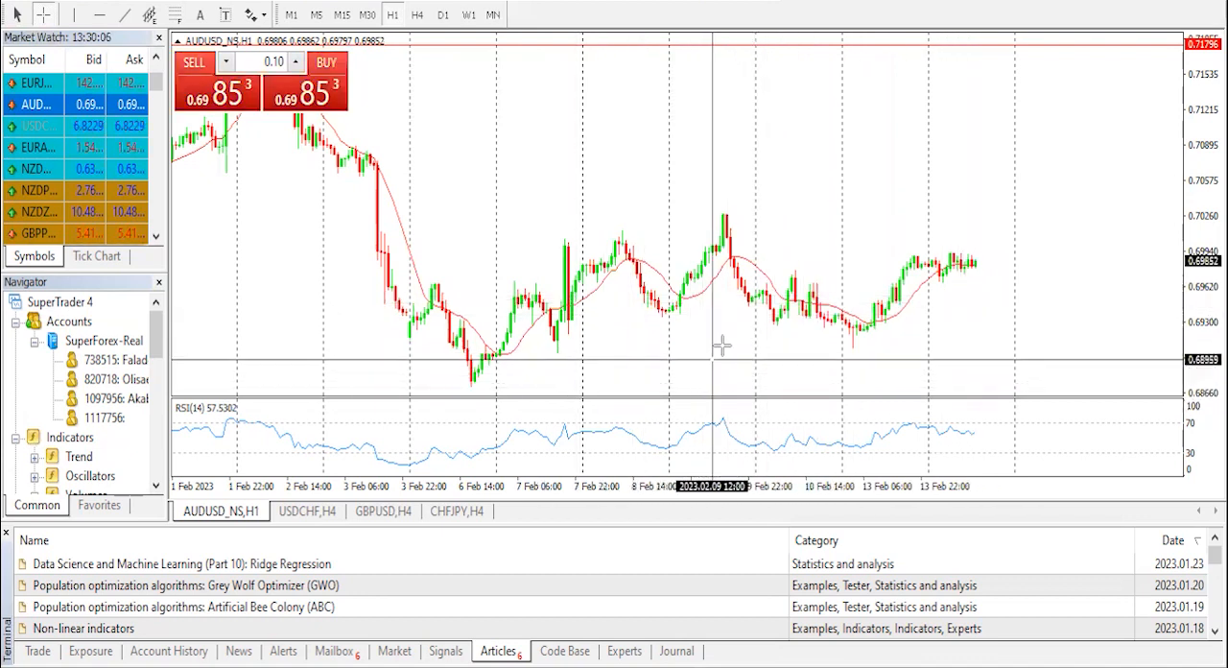
mouse_move(871, 264)
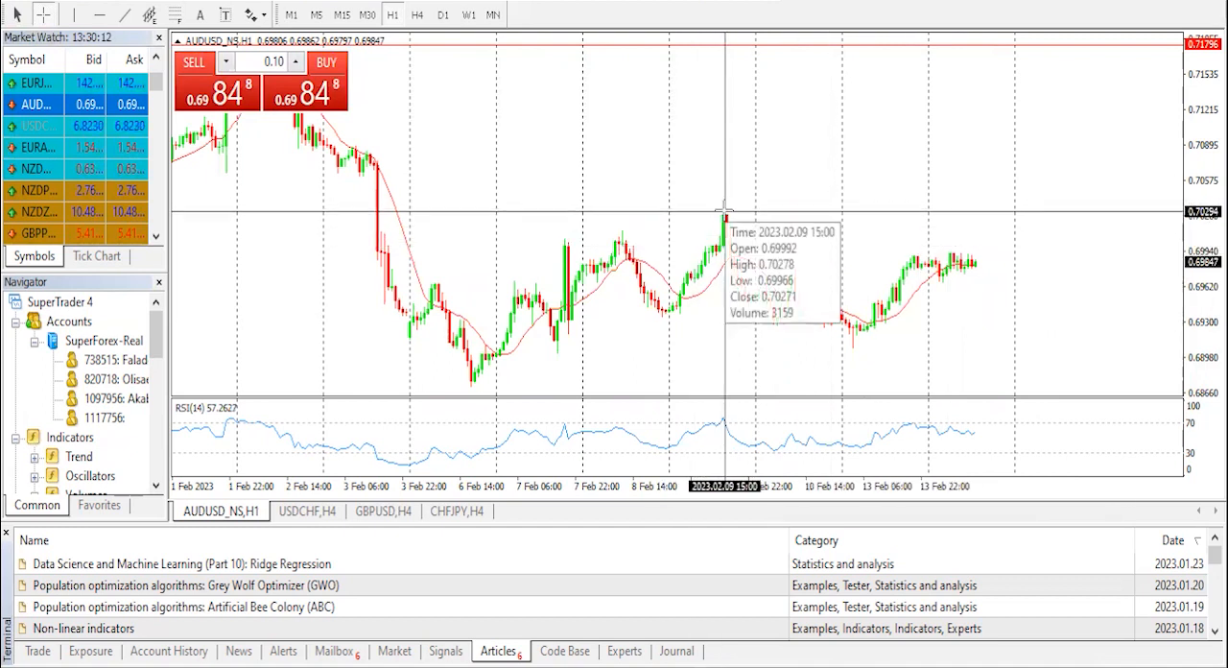
mouse_move(767, 112)
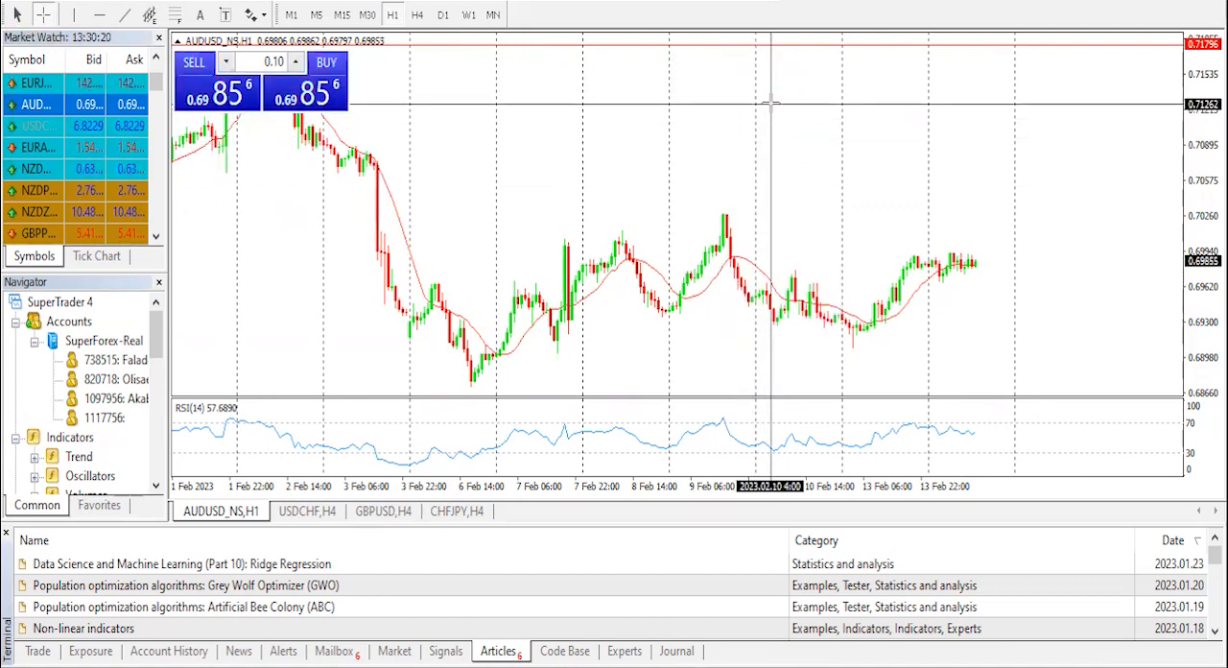
mouse_move(783, 132)
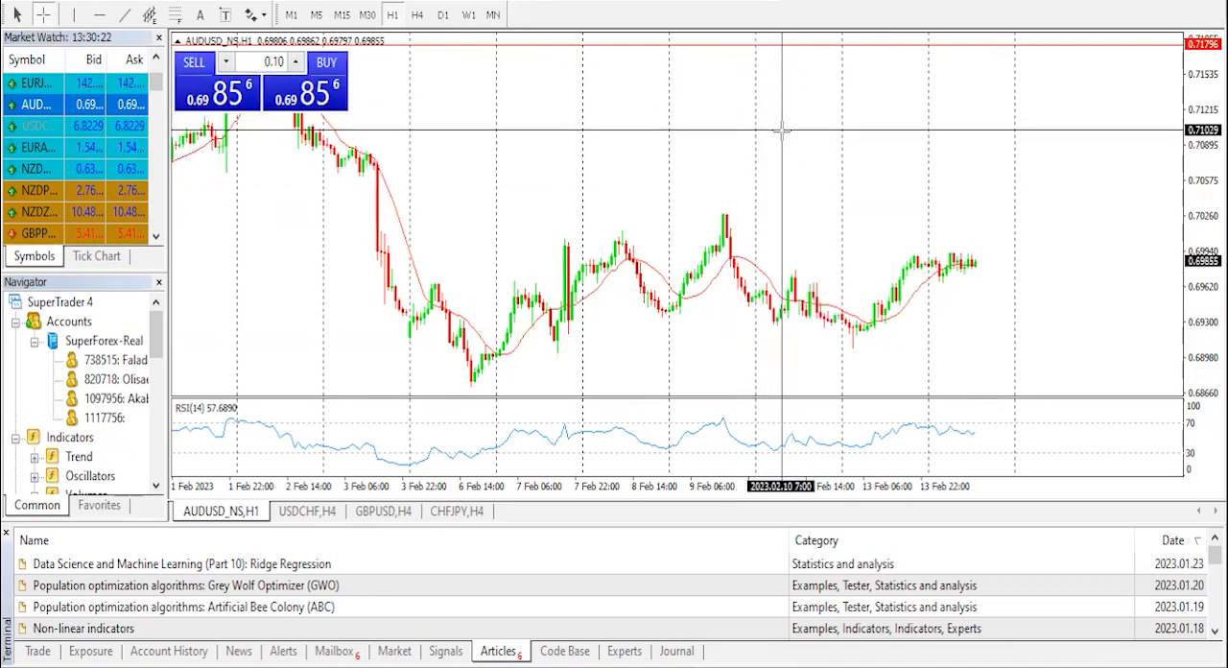
mouse_move(982, 257)
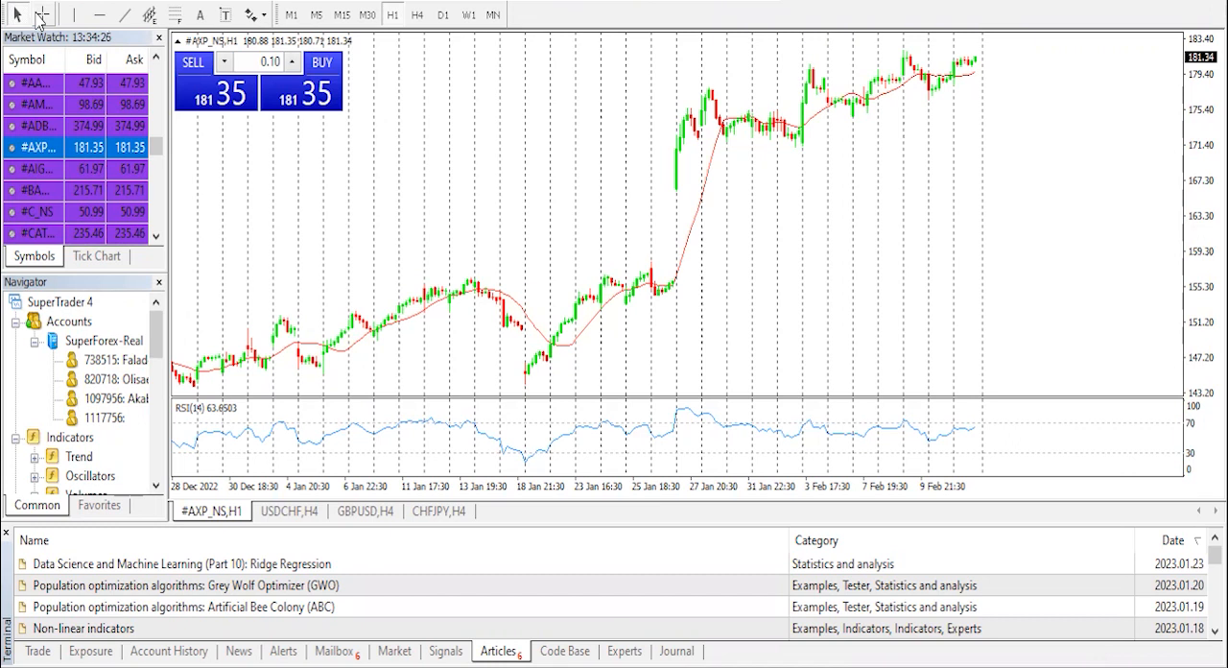
mouse_move(706, 161)
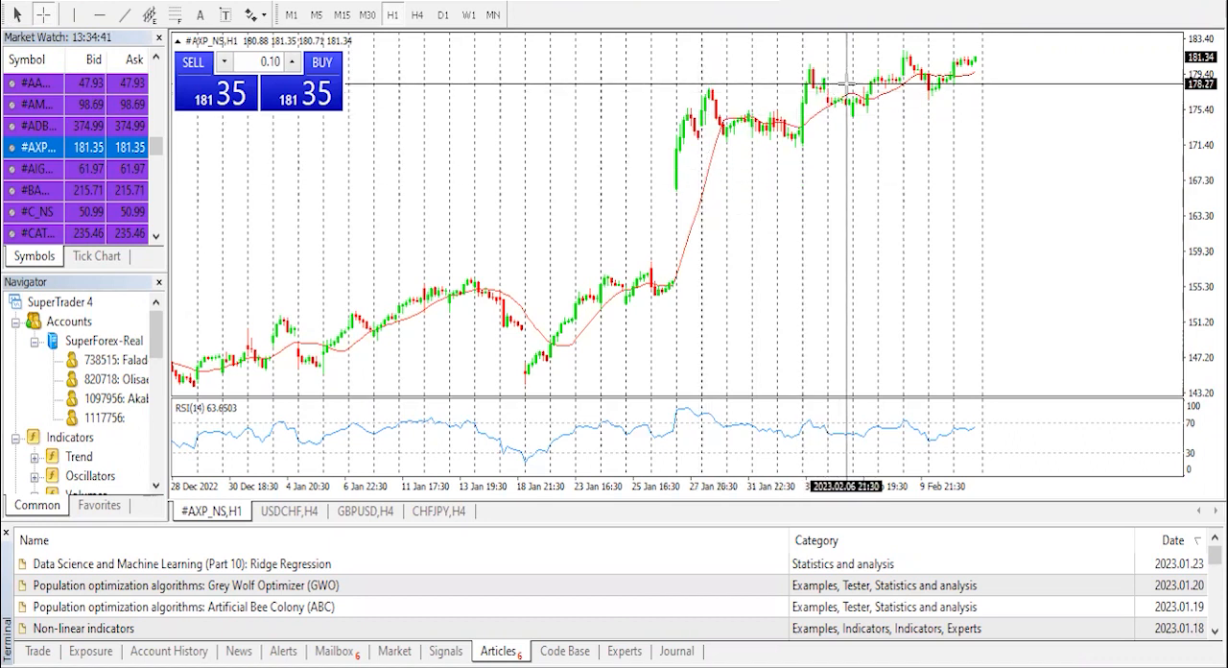
mouse_move(691, 99)
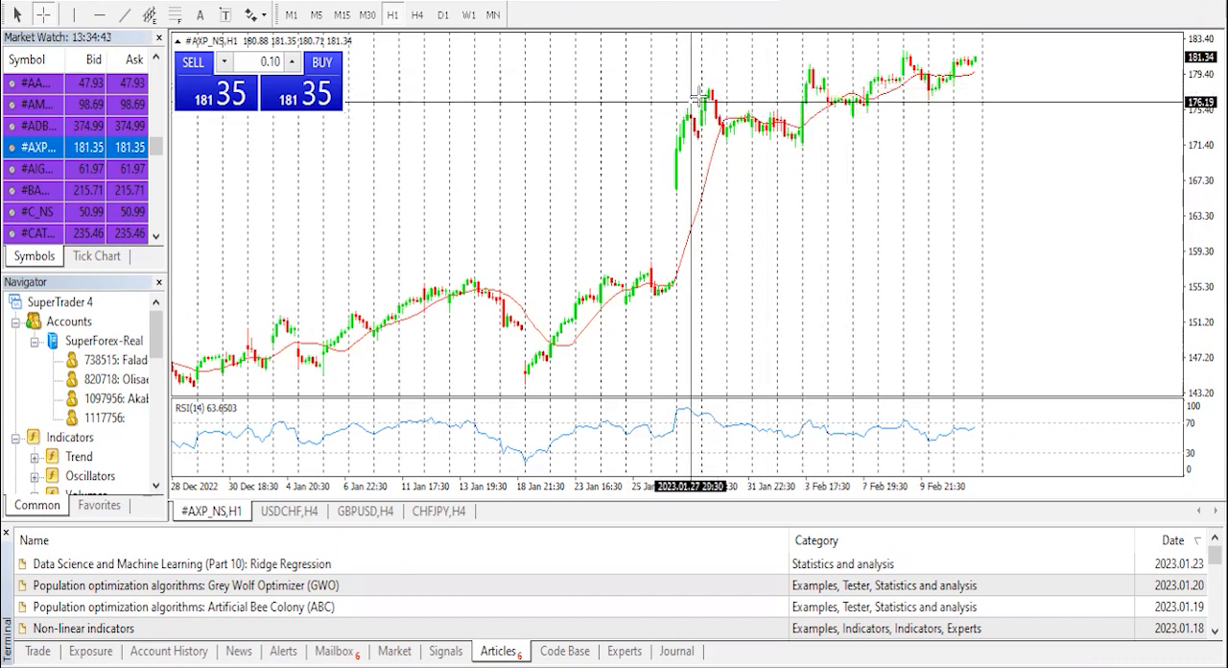
mouse_move(840, 61)
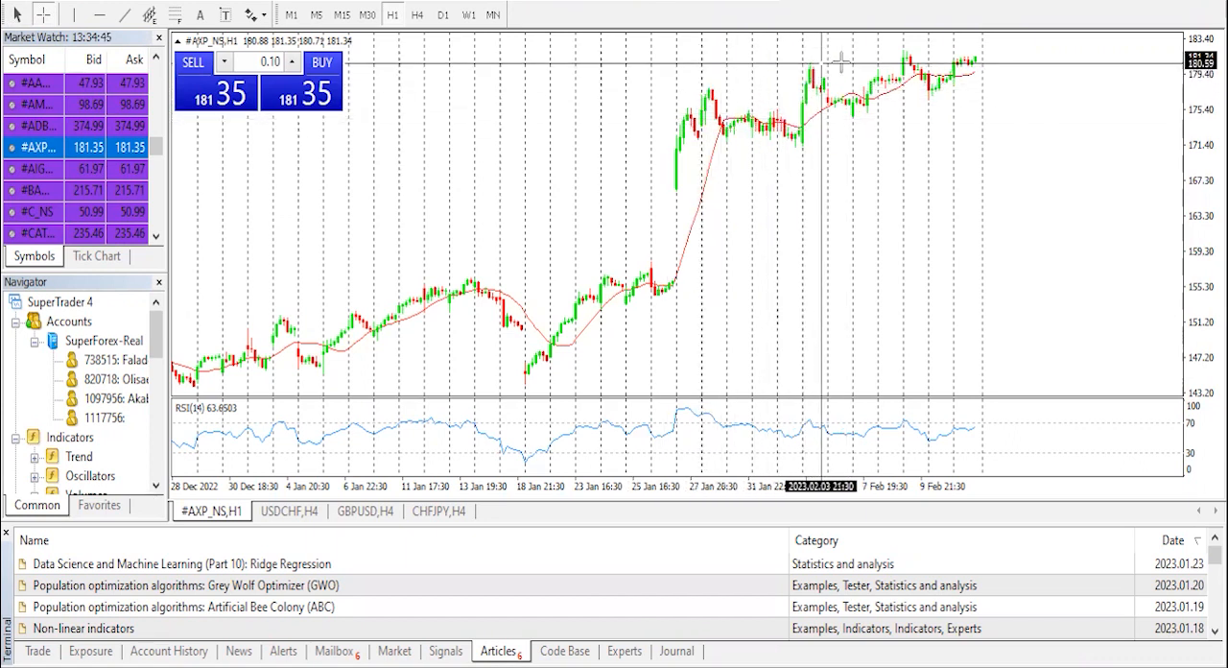
mouse_move(997, 57)
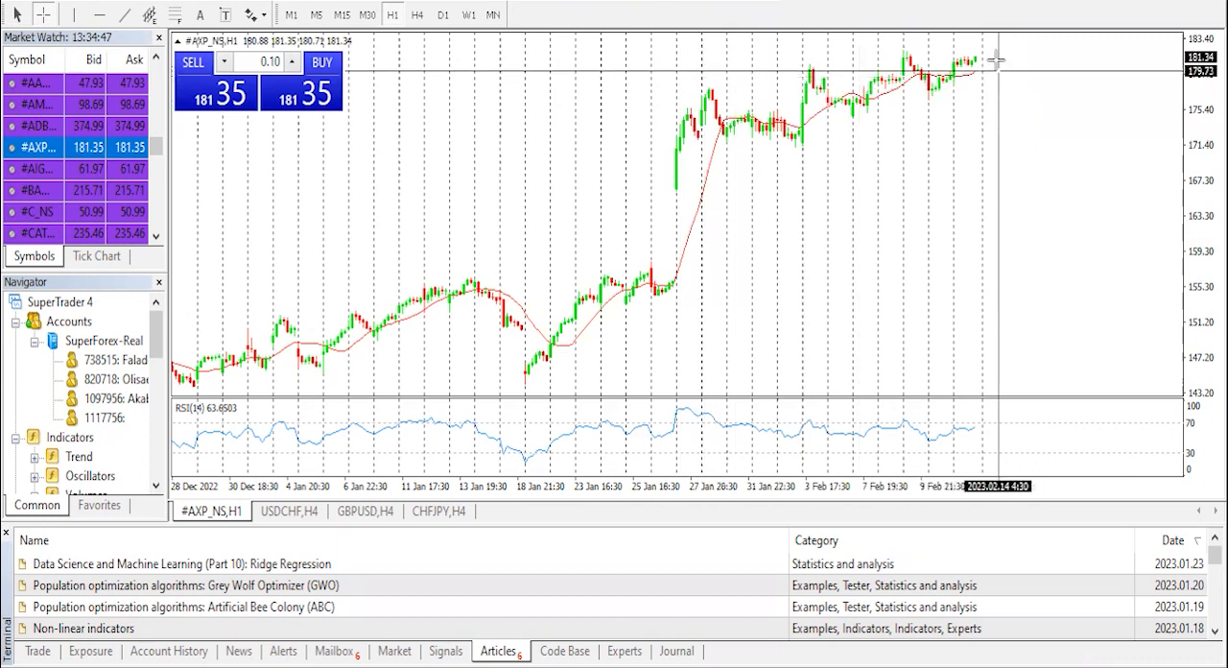
mouse_move(944, 54)
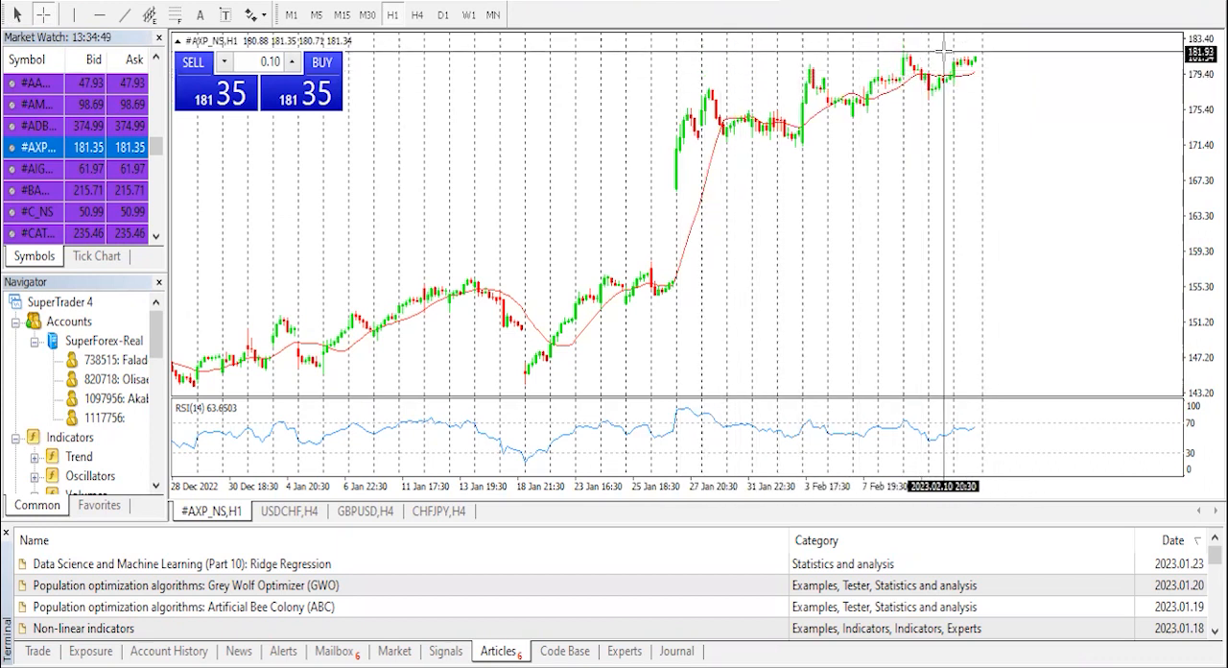
mouse_move(700, 76)
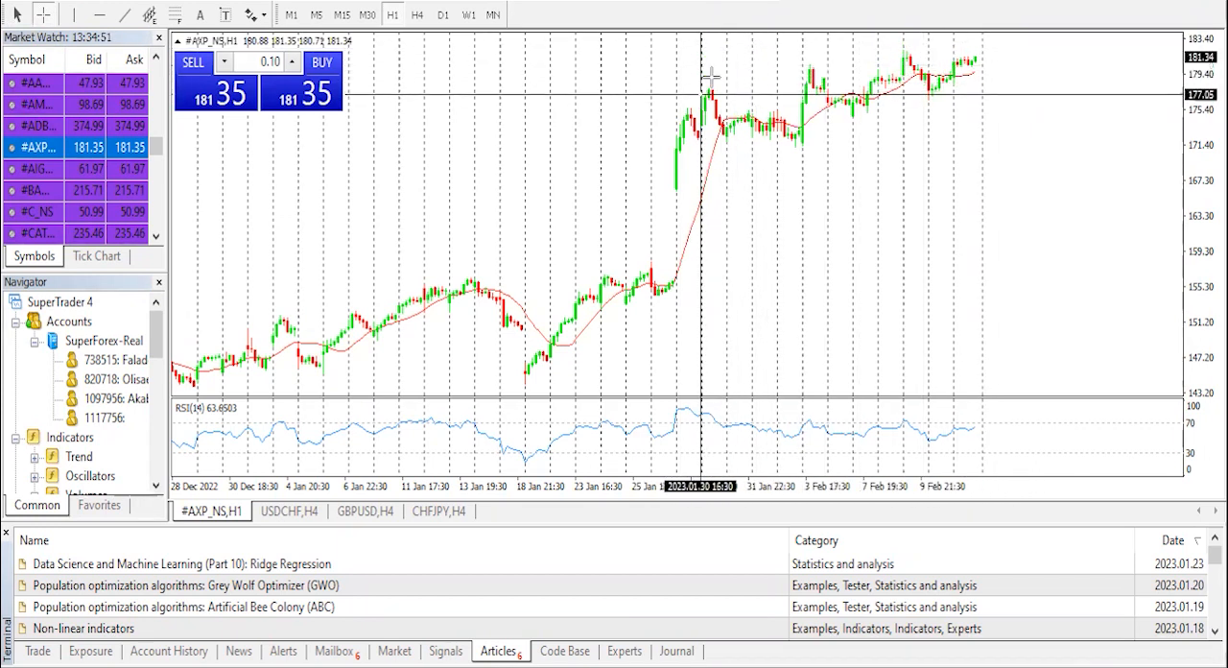
mouse_move(978, 48)
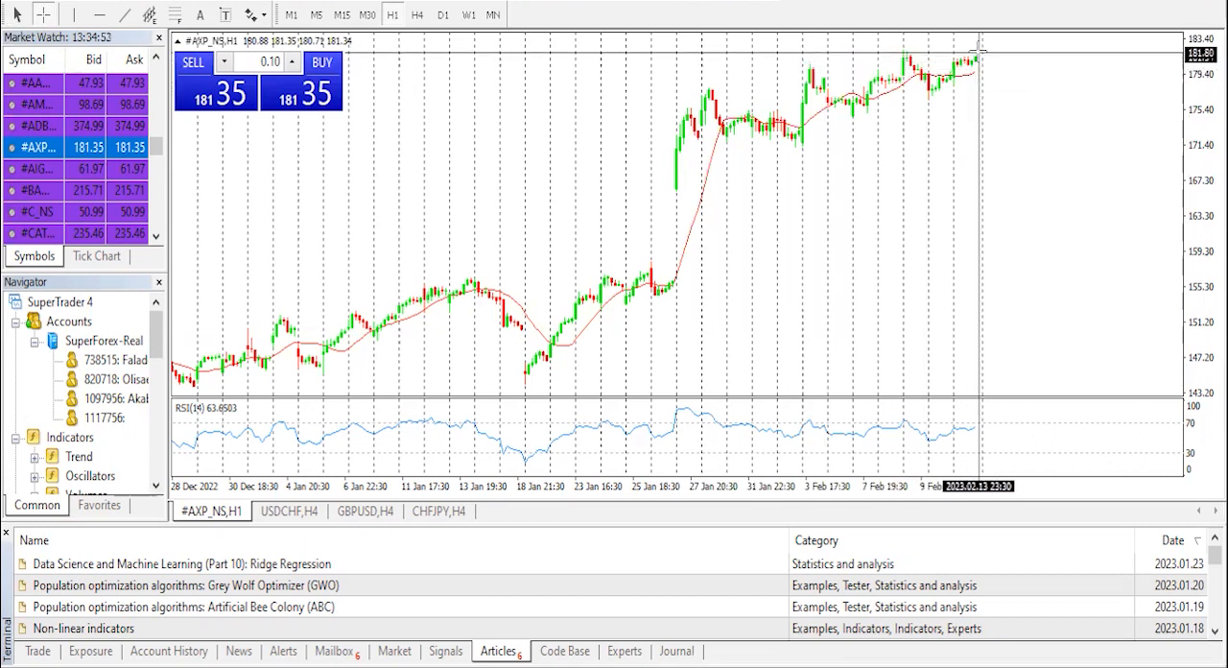
mouse_move(921, 48)
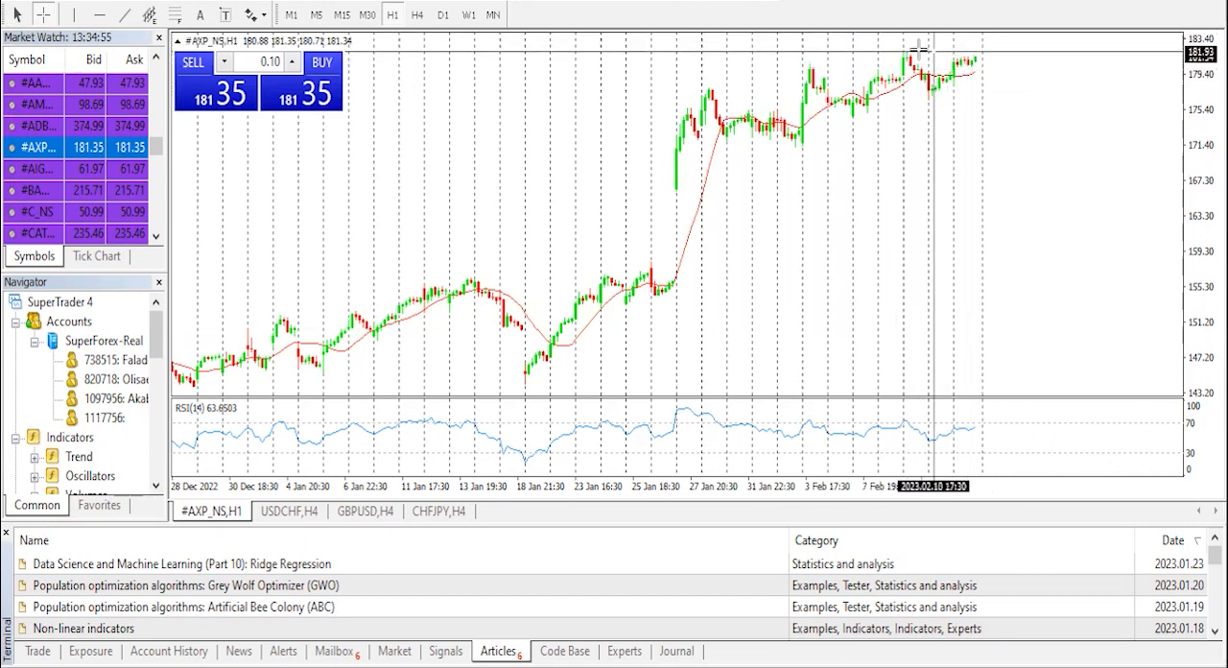
mouse_move(978, 39)
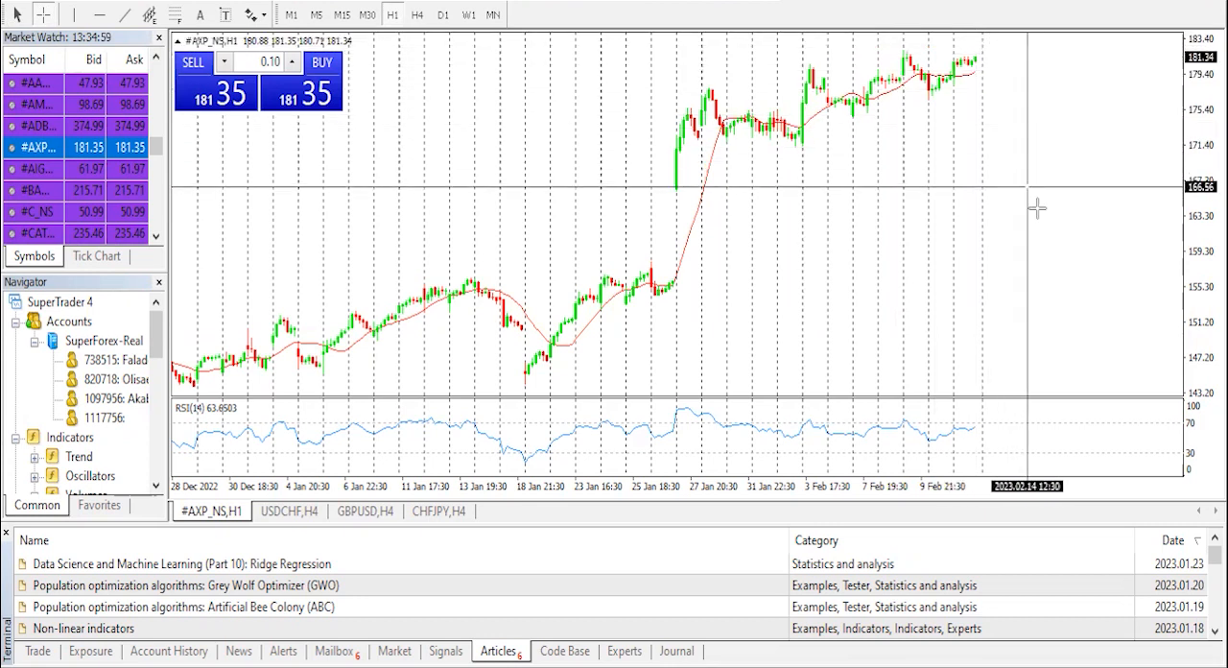
mouse_move(1032, 200)
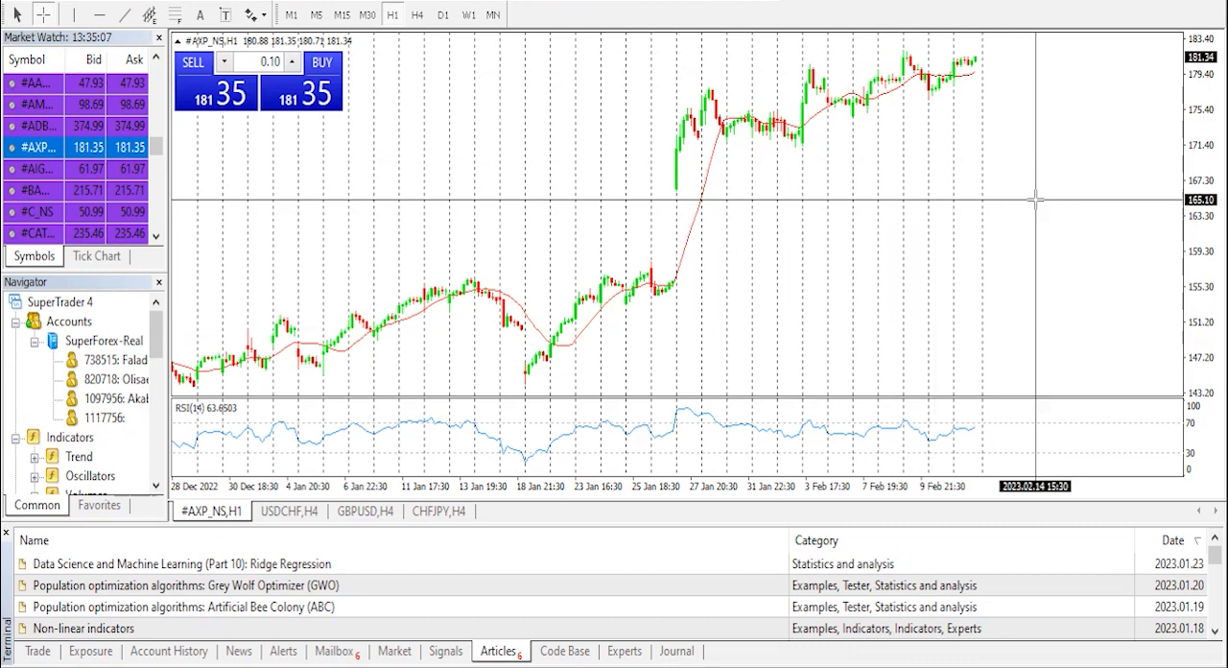
mouse_move(1034, 196)
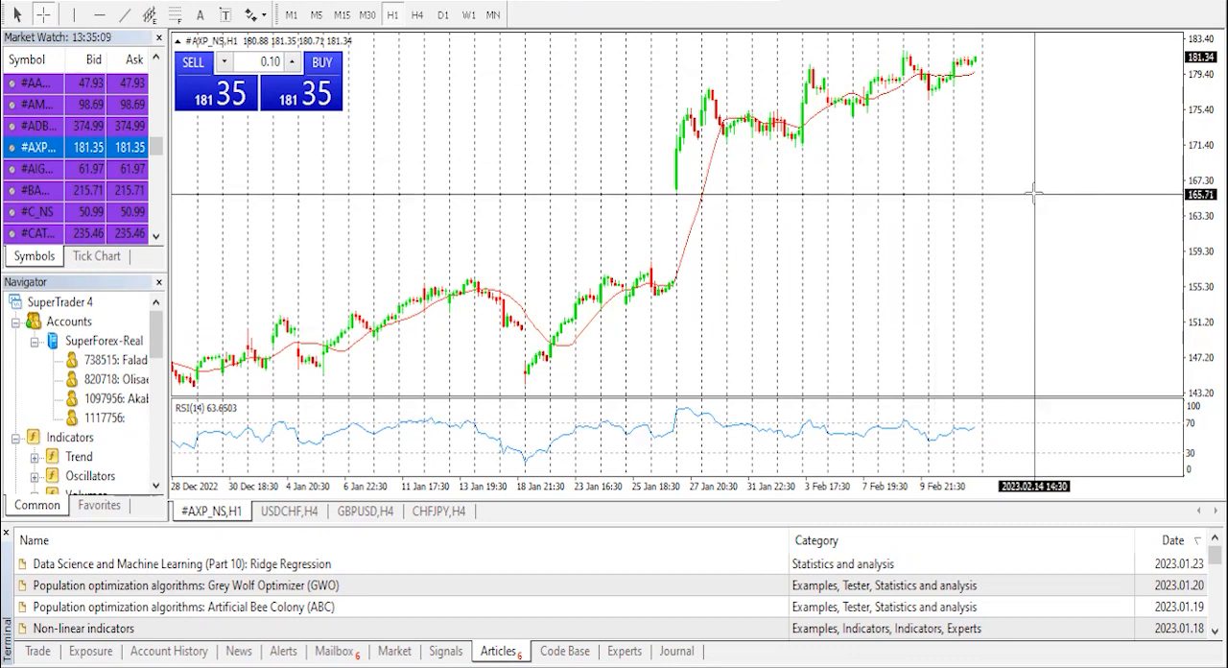
mouse_move(1005, 123)
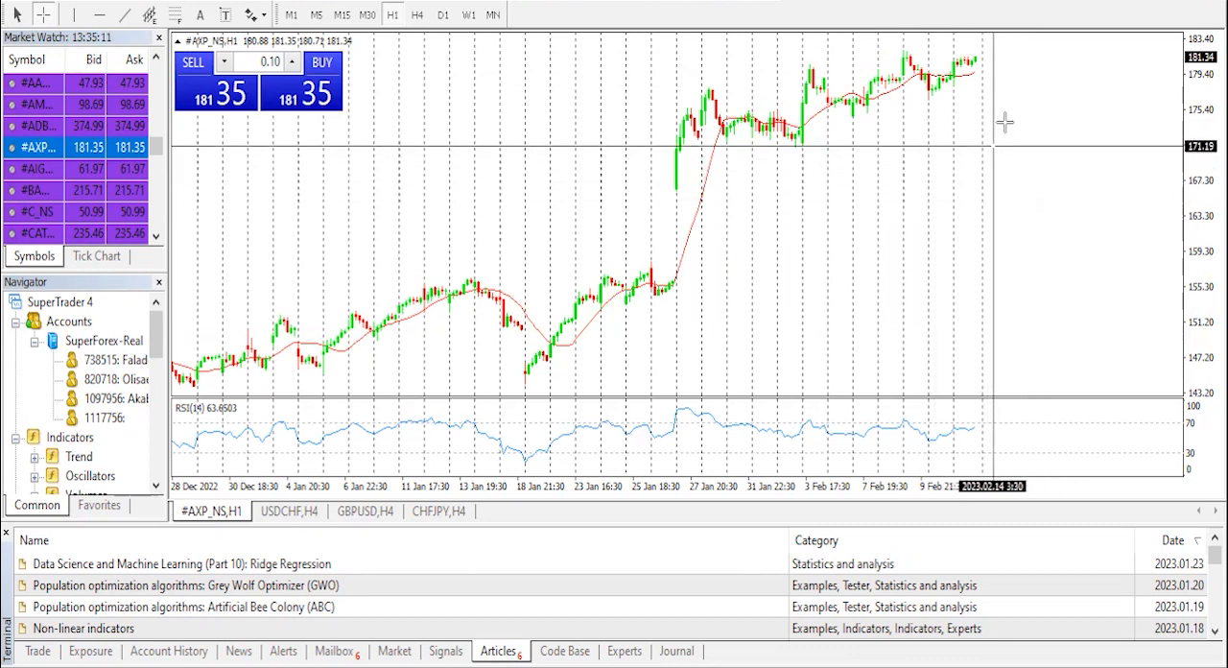
mouse_move(1003, 122)
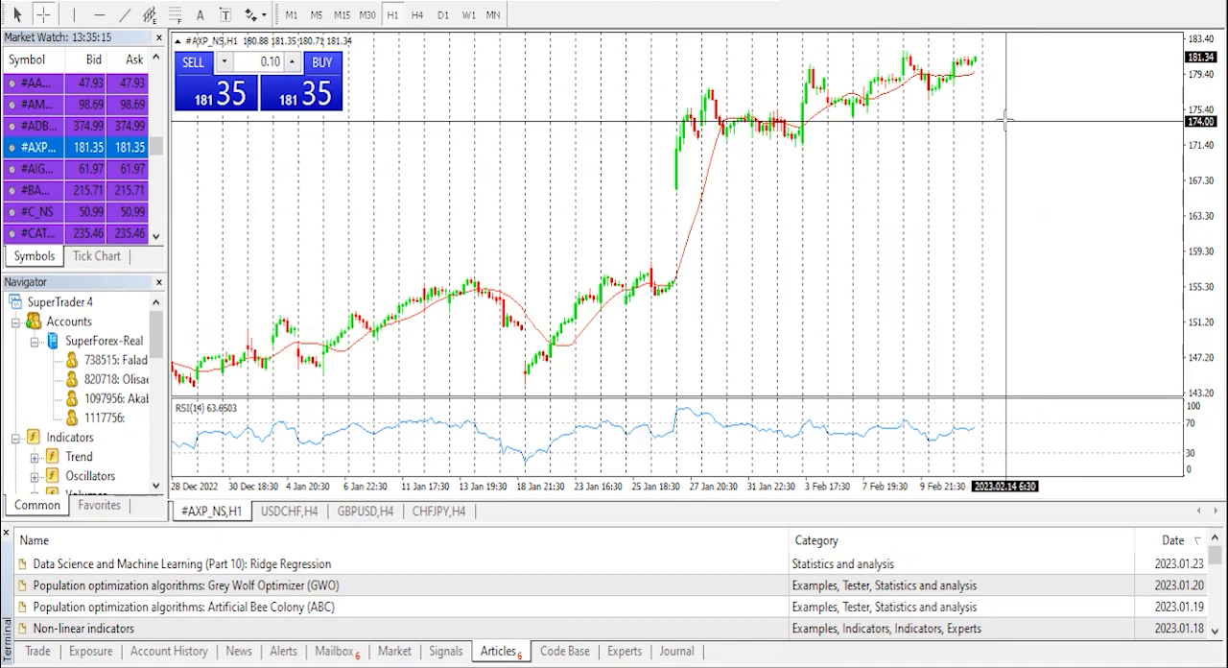
mouse_move(968, 134)
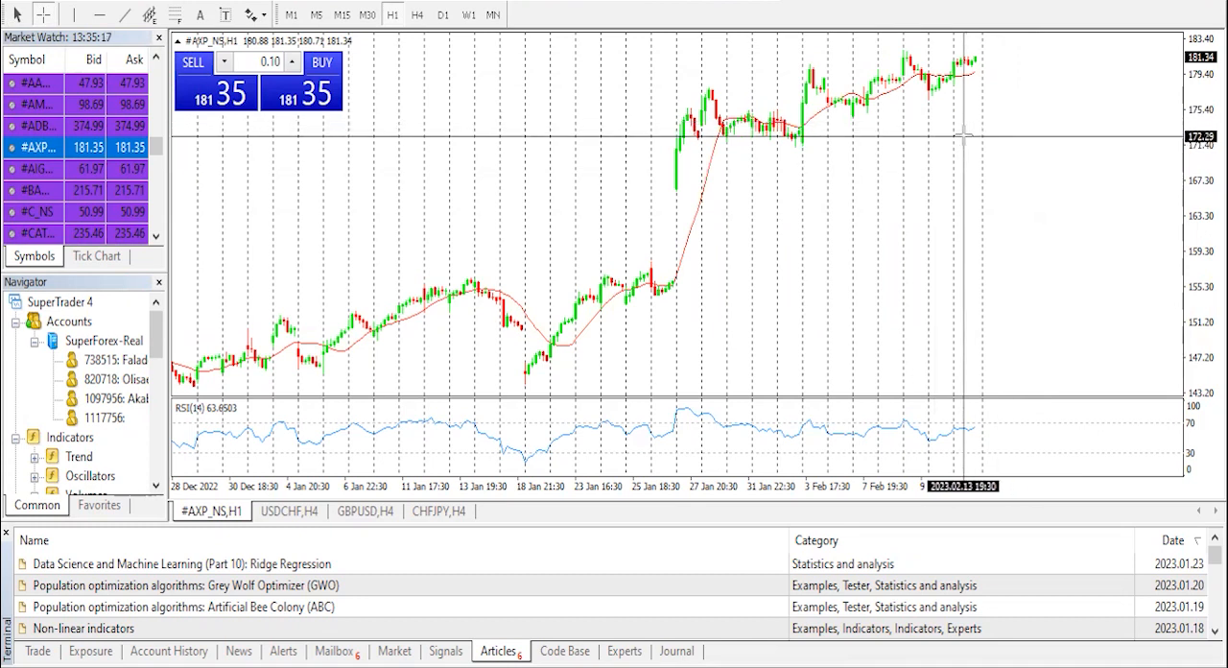
mouse_move(959, 127)
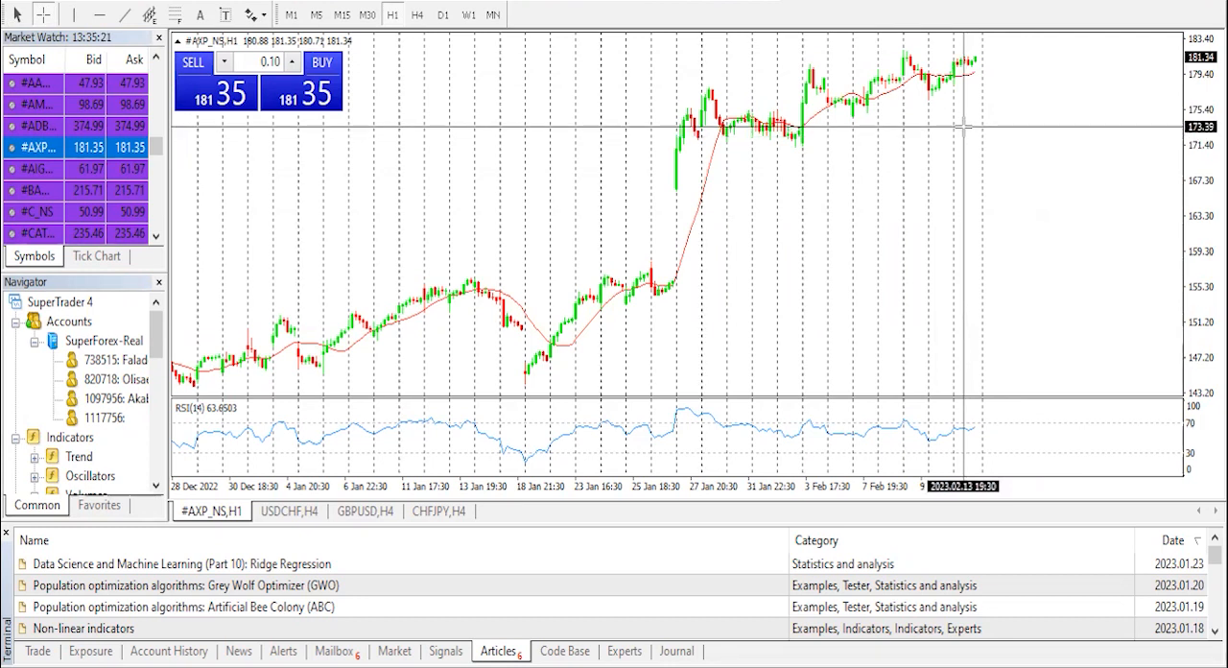
mouse_move(944, 144)
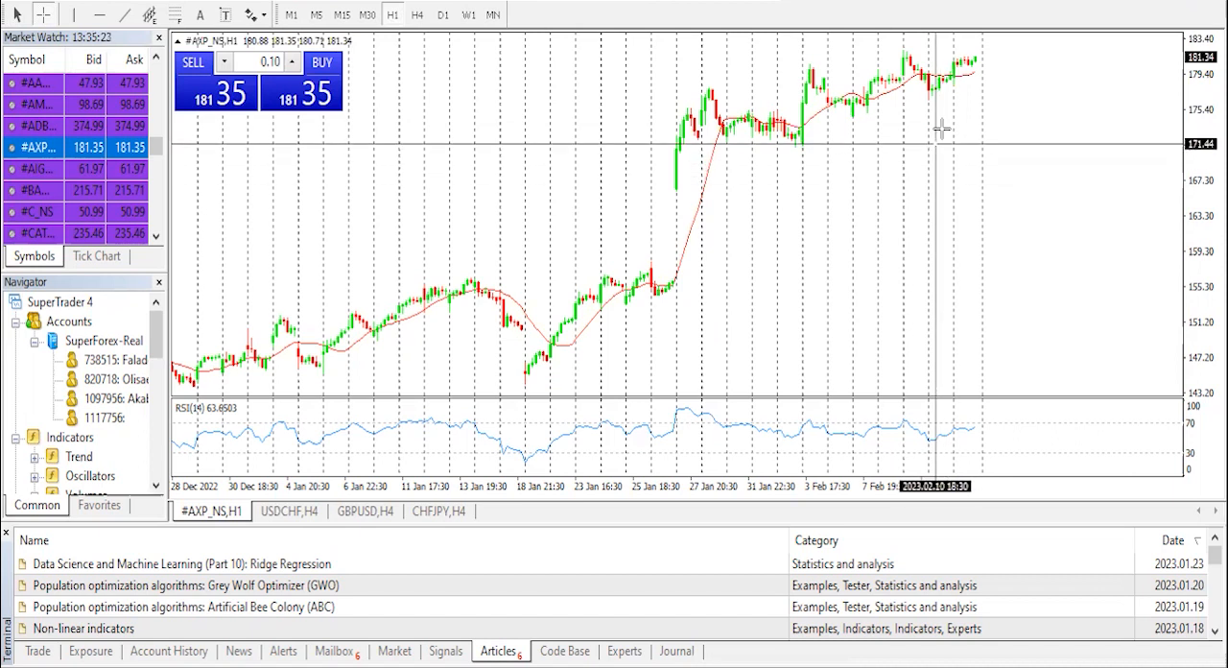
mouse_move(994, 80)
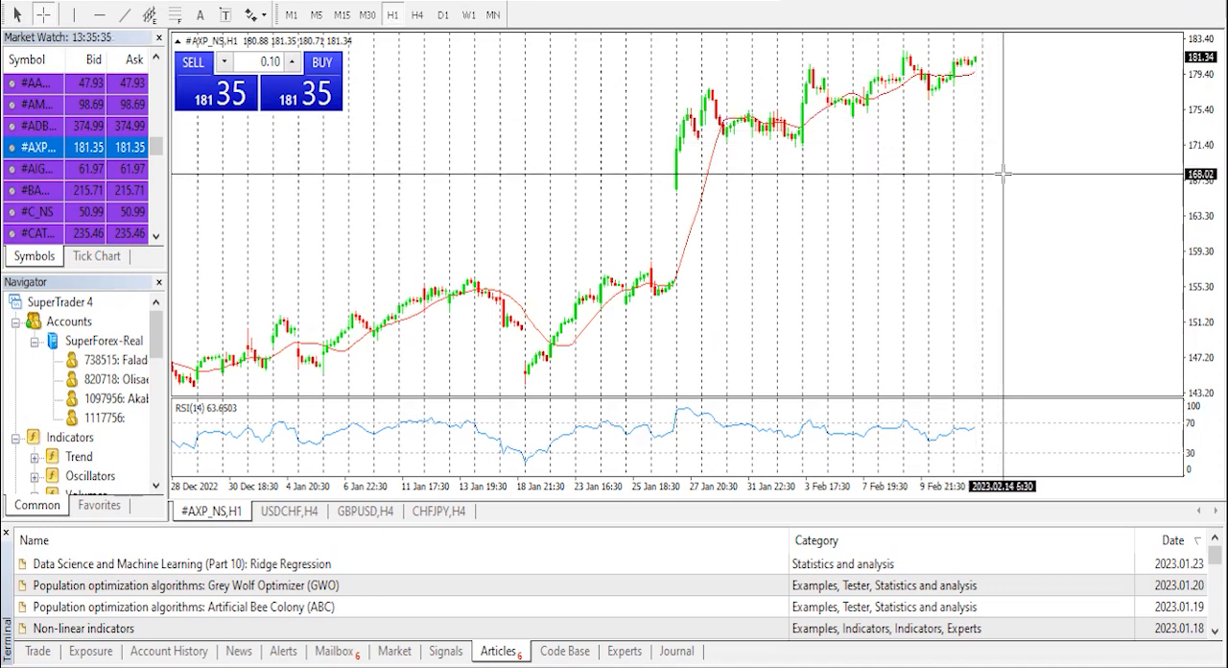
mouse_move(1009, 178)
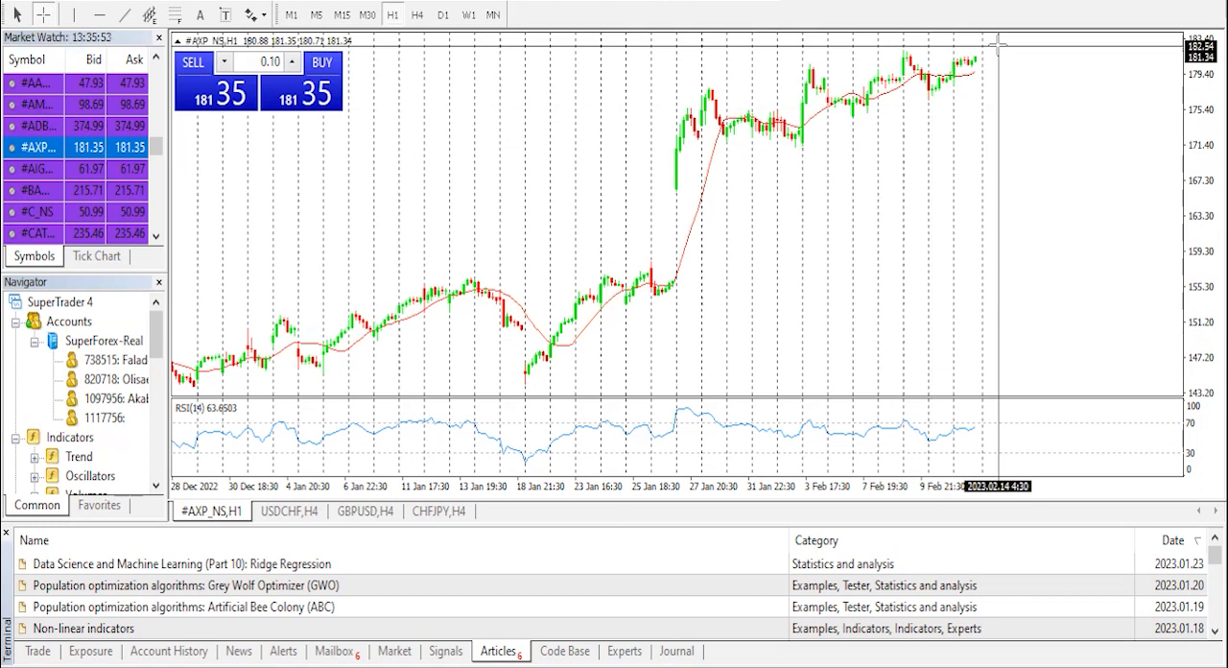
mouse_move(967, 125)
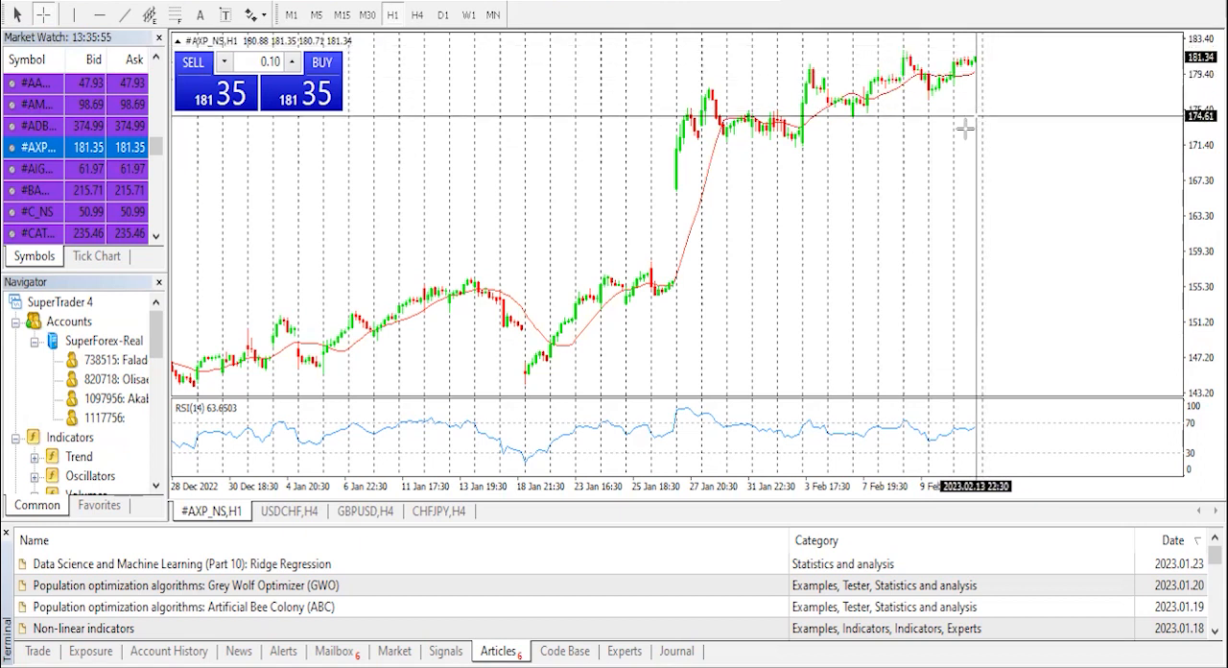
mouse_move(698, 84)
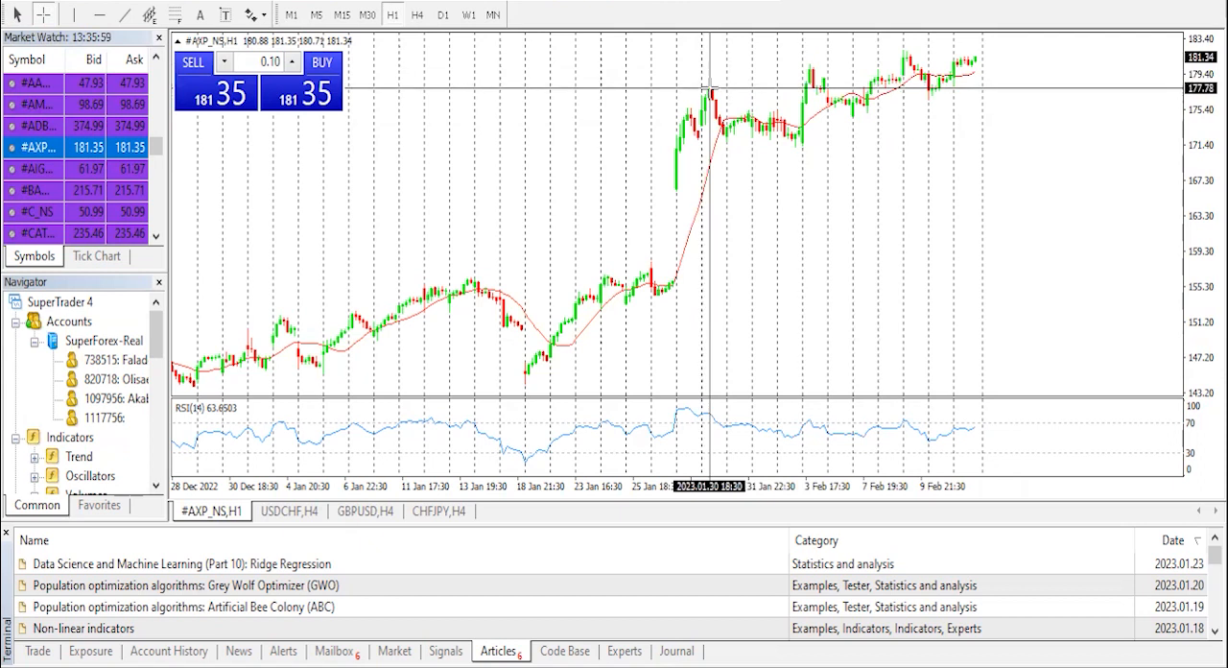
mouse_move(815, 76)
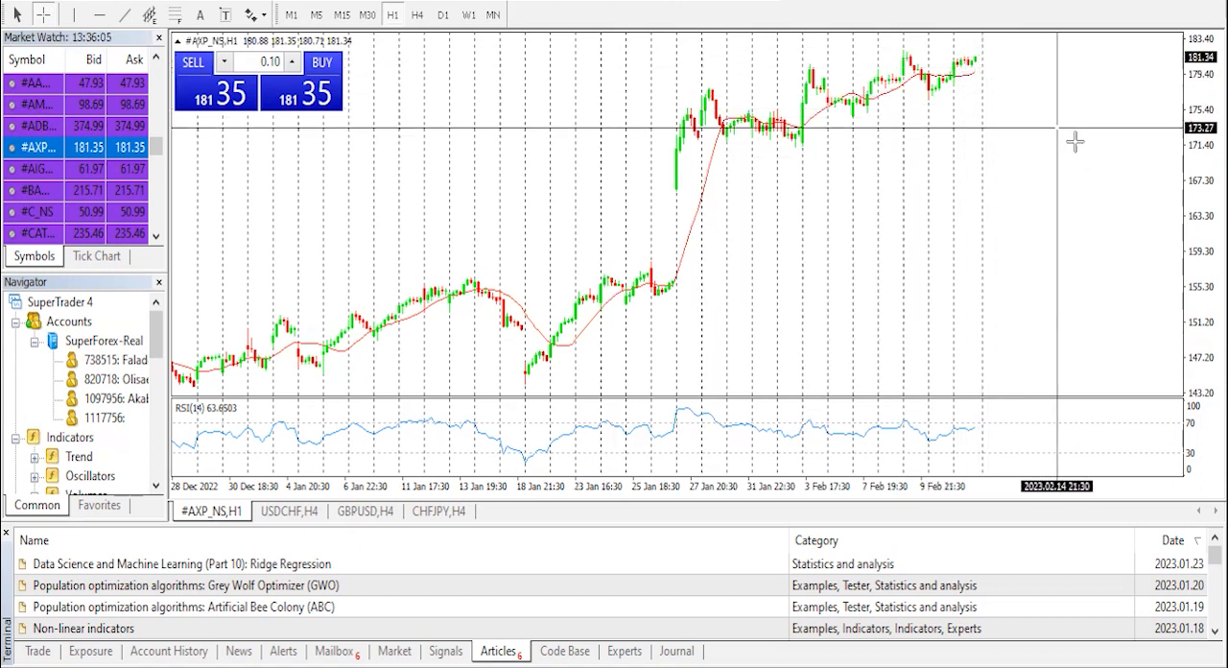
mouse_move(979, 42)
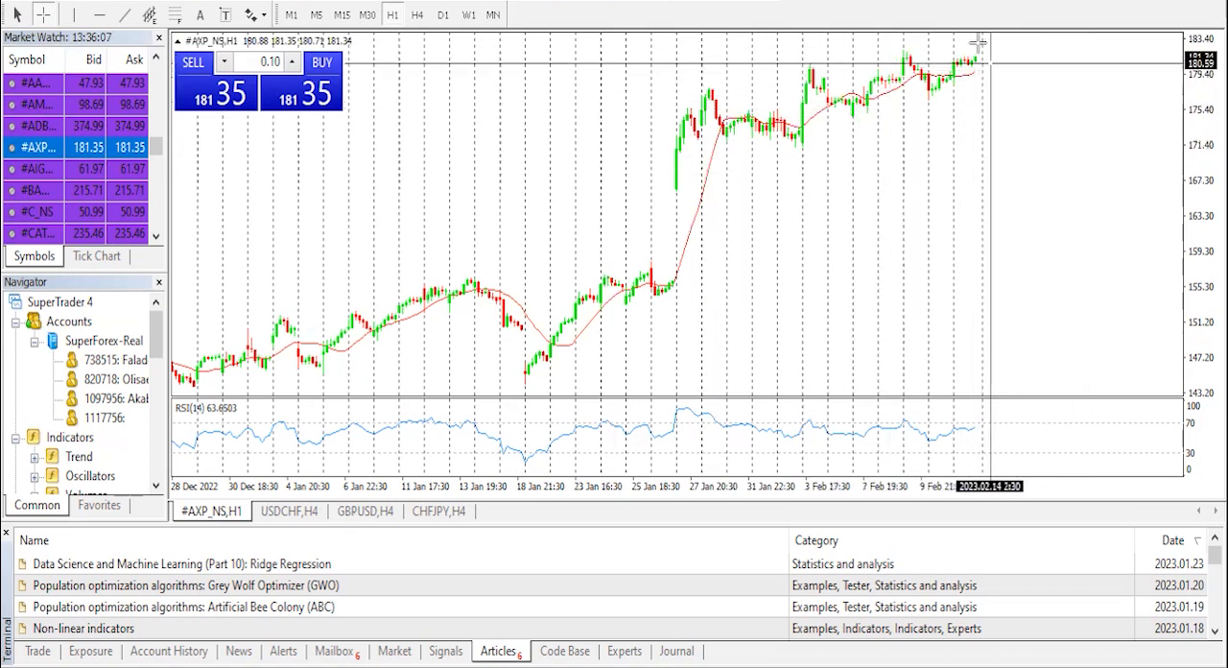
mouse_move(925, 115)
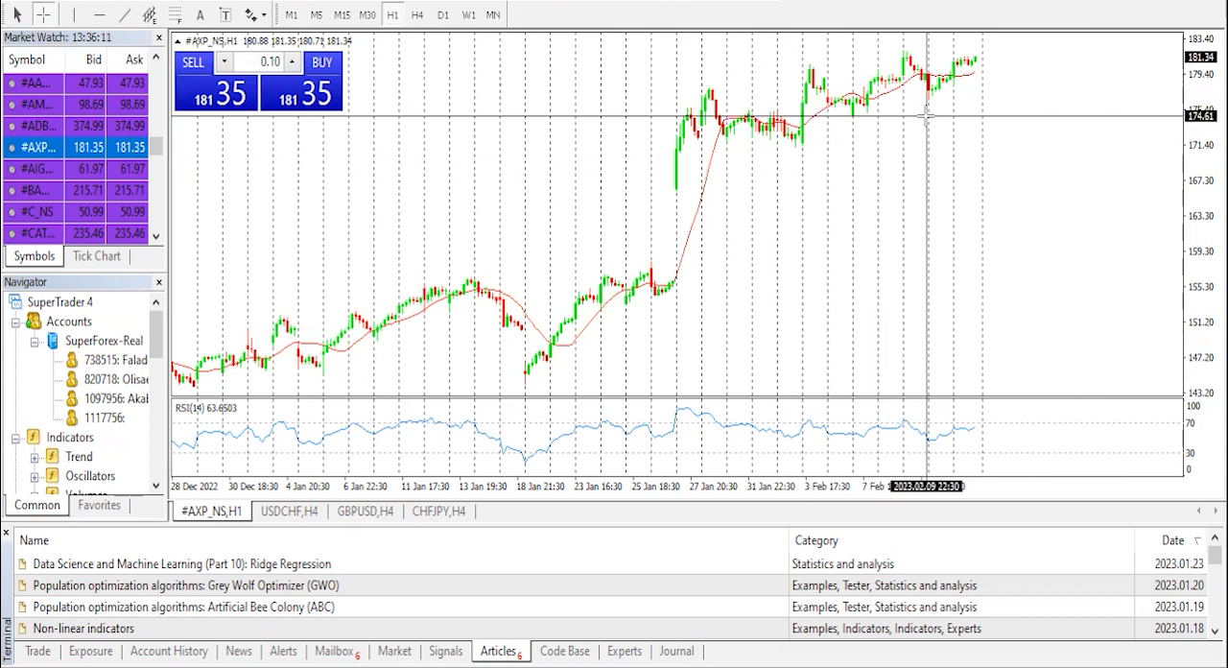
mouse_move(917, 107)
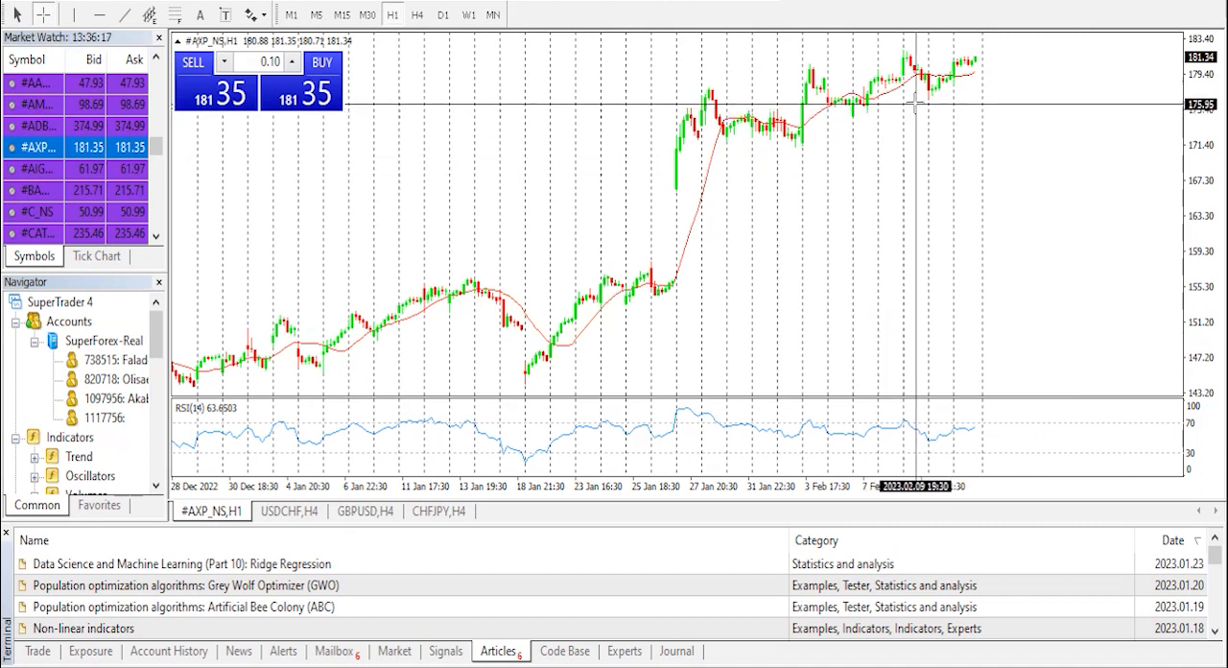
mouse_move(906, 86)
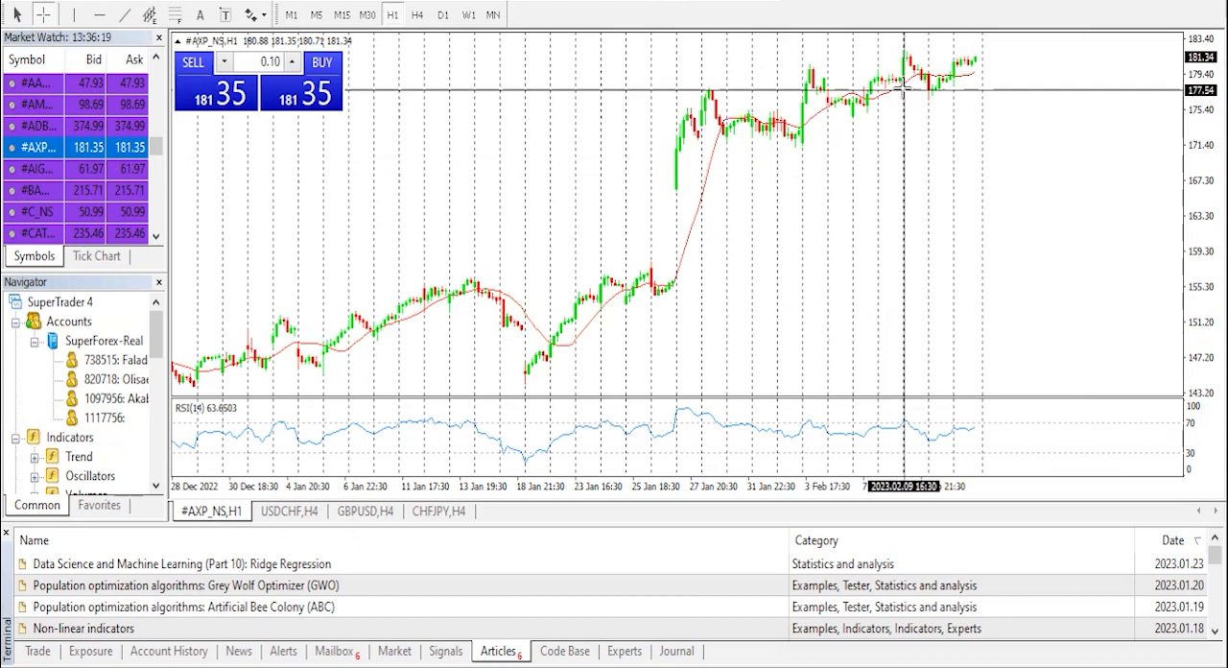
mouse_move(979, 86)
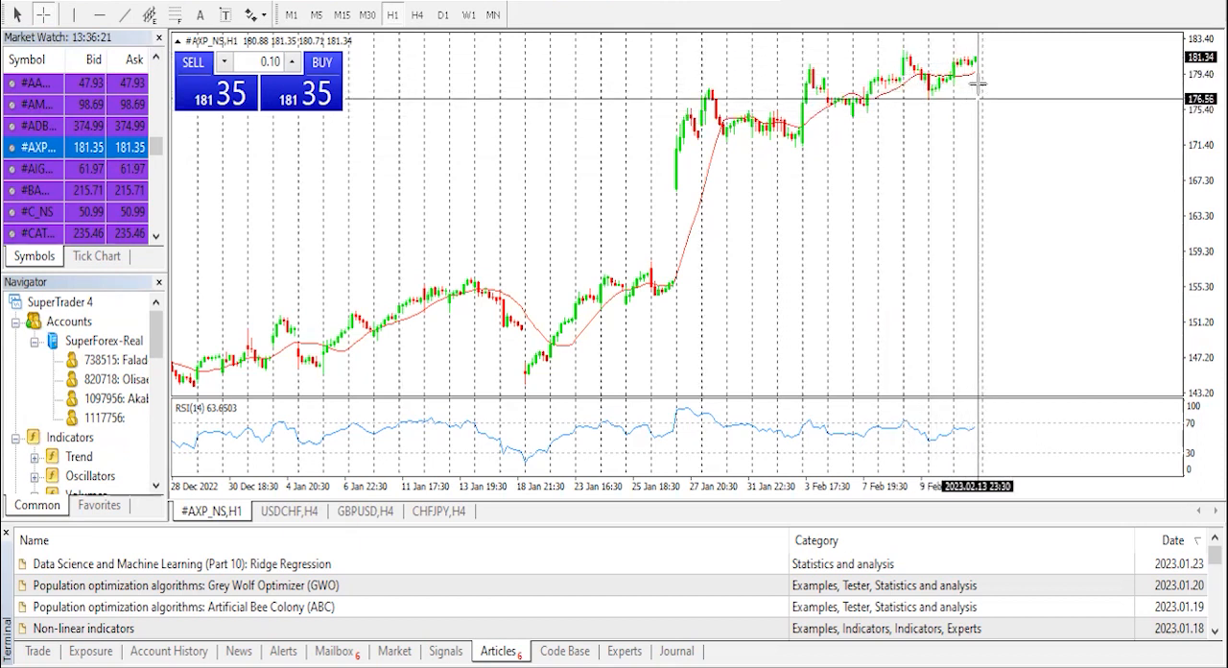
mouse_move(664, 96)
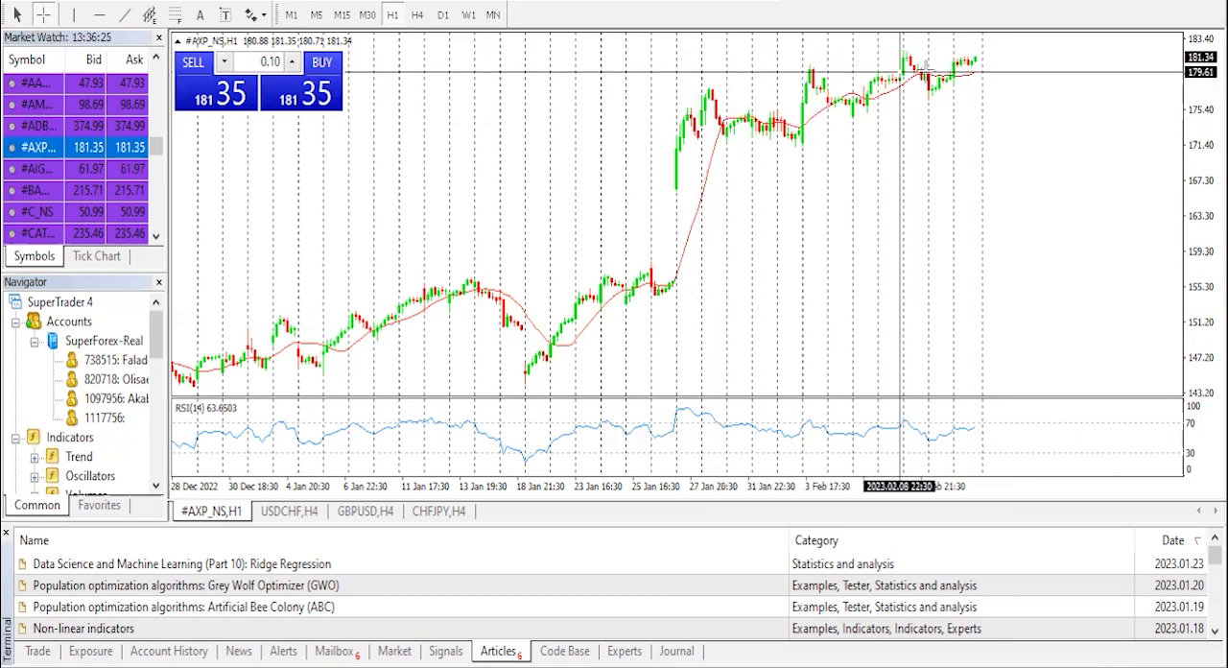
mouse_move(975, 57)
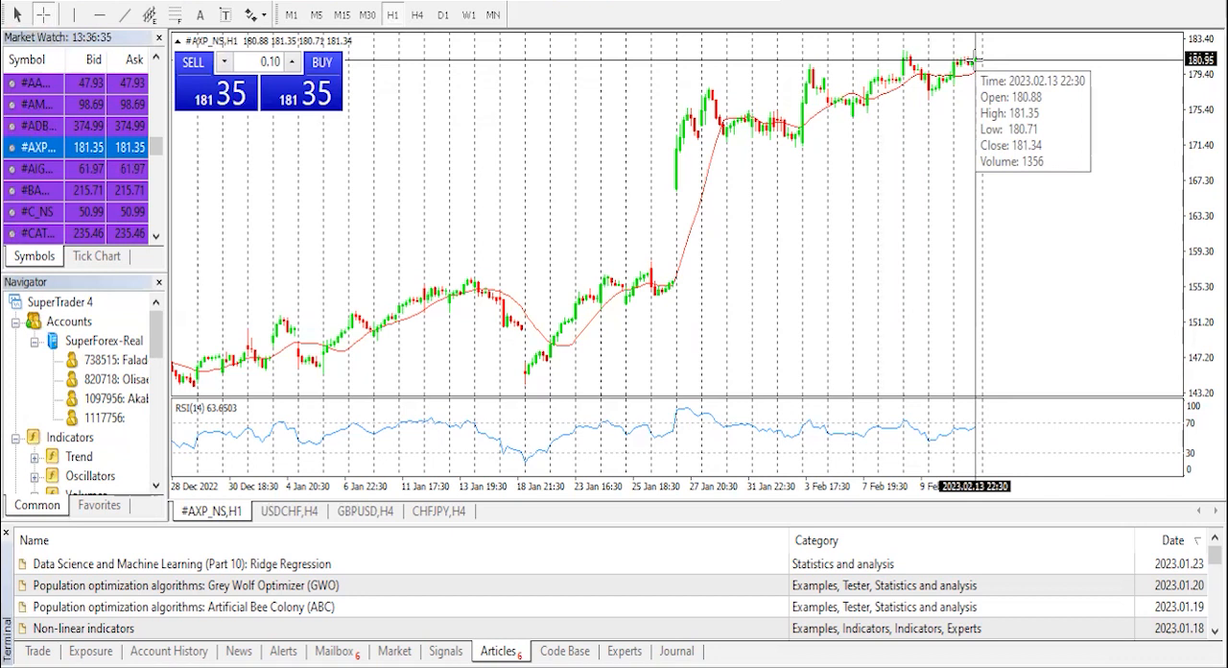
mouse_move(980, 60)
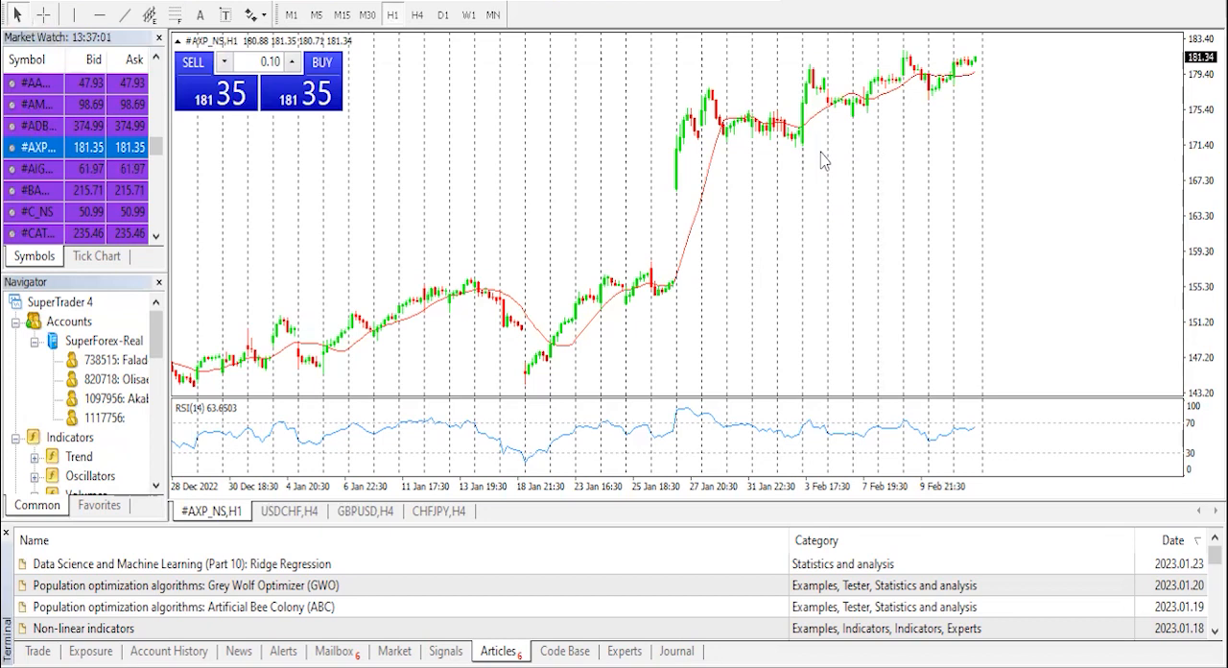
mouse_move(848, 73)
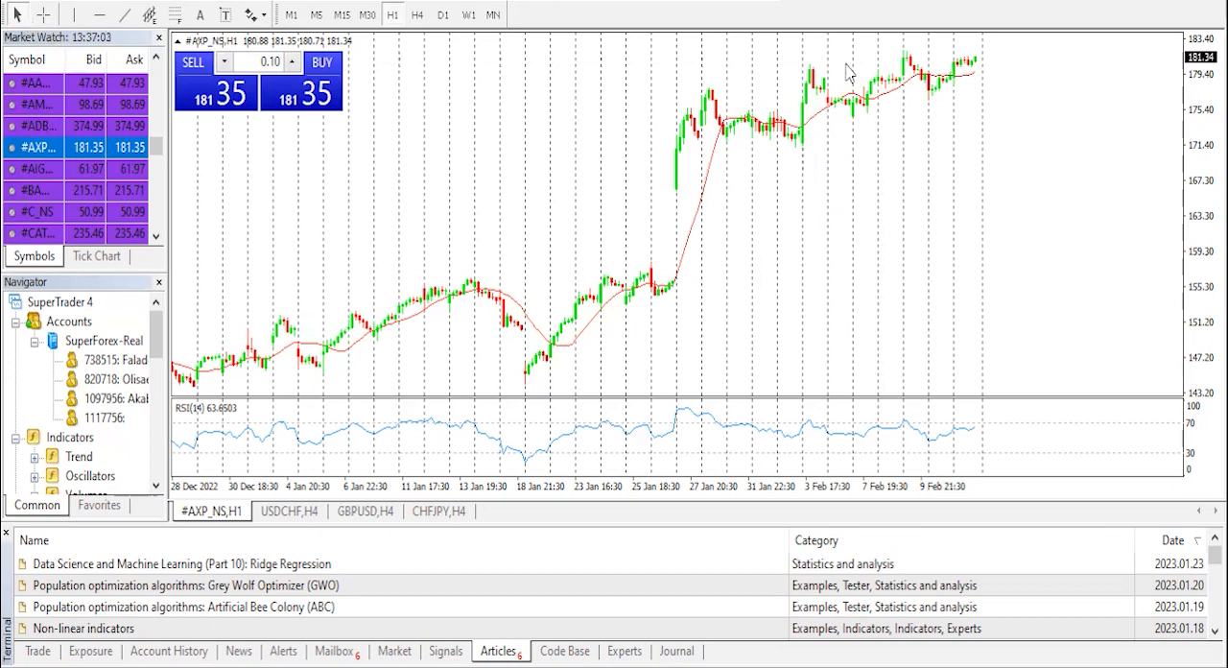